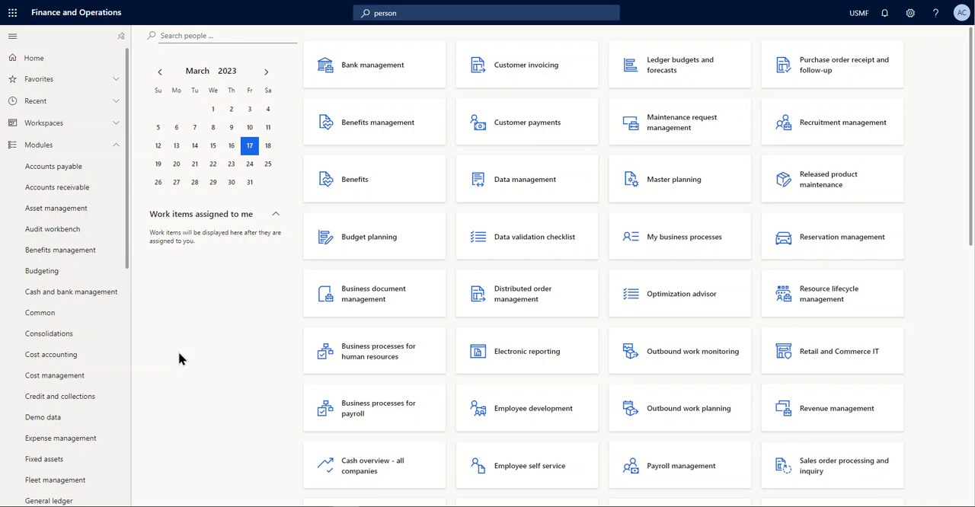
{"action": "mouse_move", "coordinate": [195, 355]}
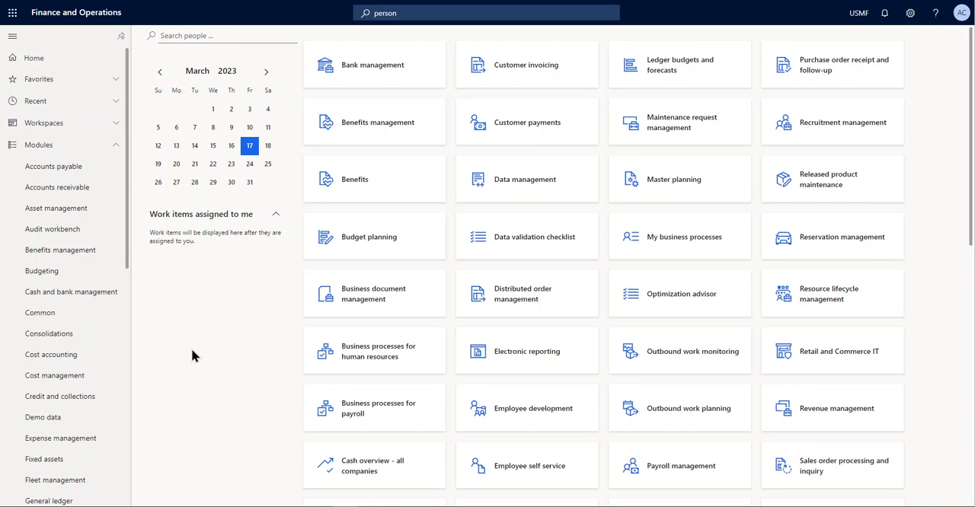
{"action": "mouse_move", "coordinate": [210, 352]}
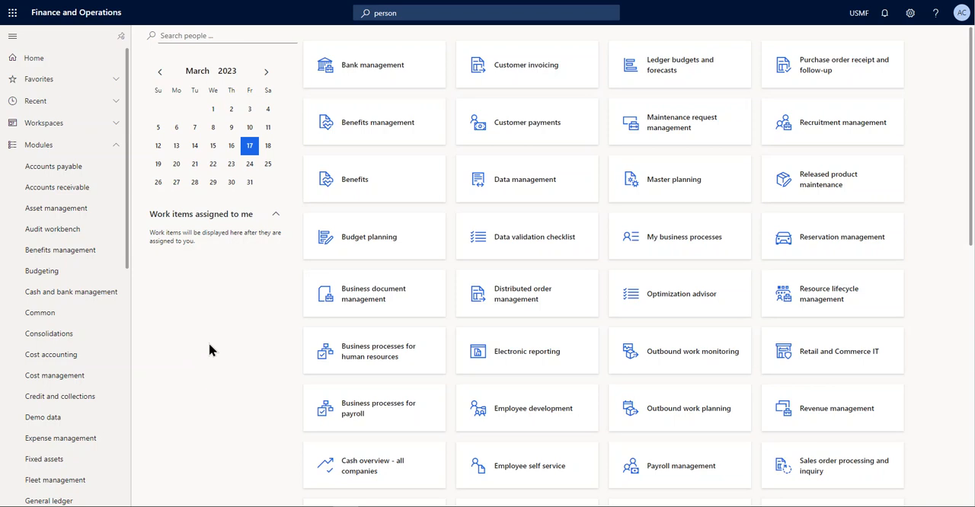
{"action": "mouse_move", "coordinate": [202, 352]}
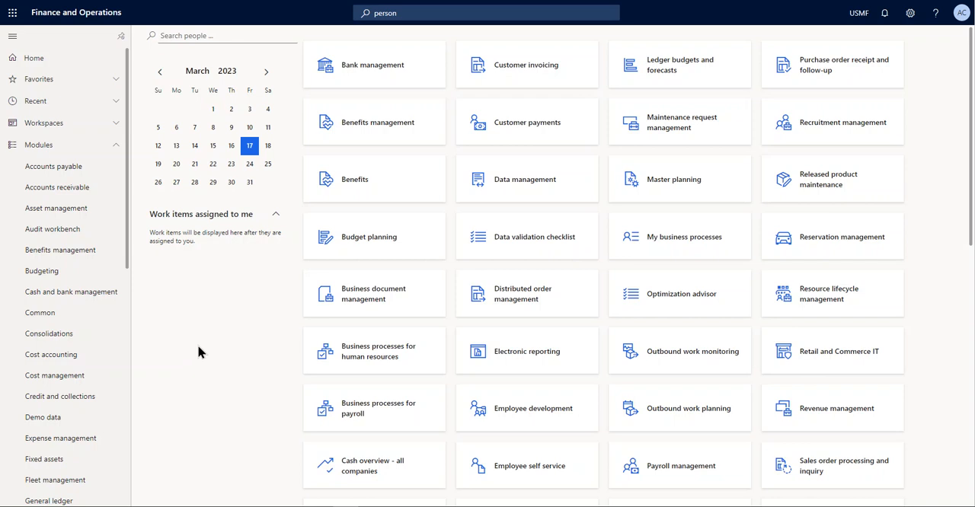
{"action": "mouse_move", "coordinate": [188, 345]}
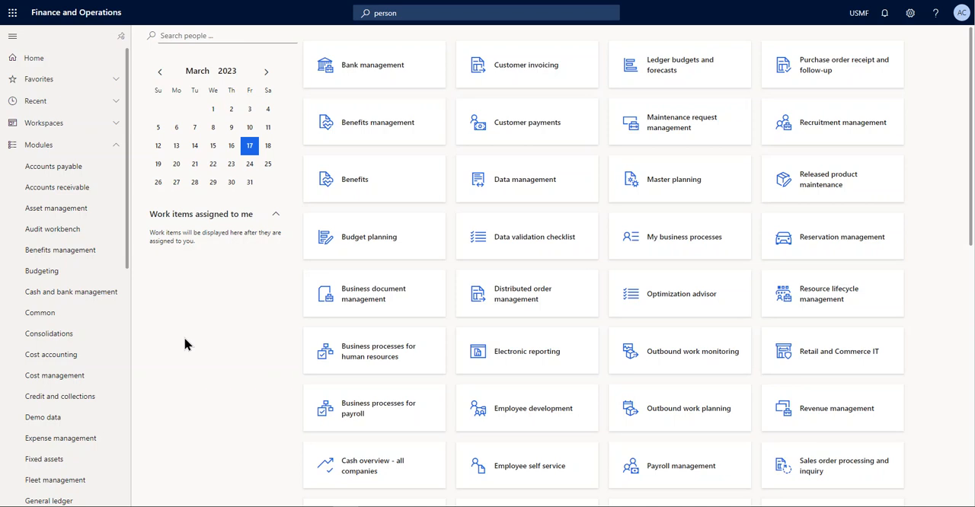
{"action": "mouse_move", "coordinate": [189, 343]}
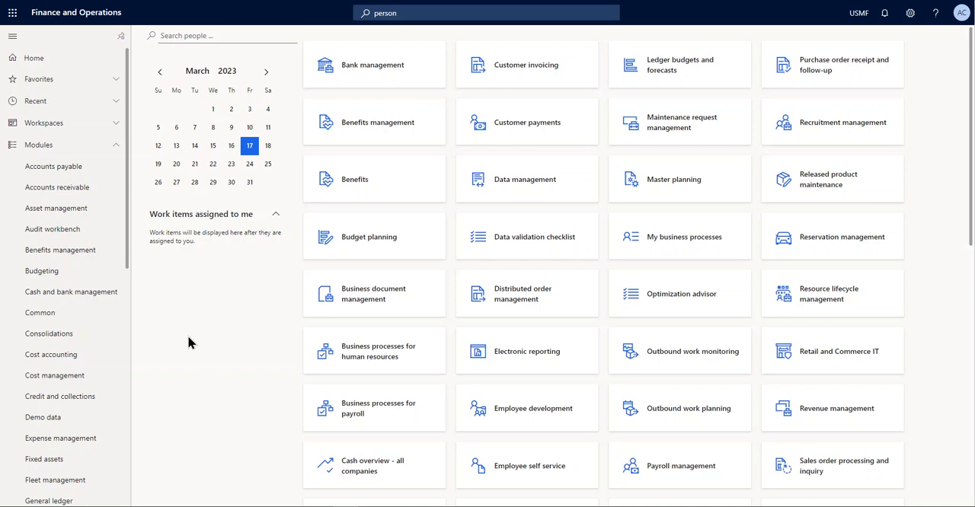
{"action": "mouse_move", "coordinate": [202, 343]}
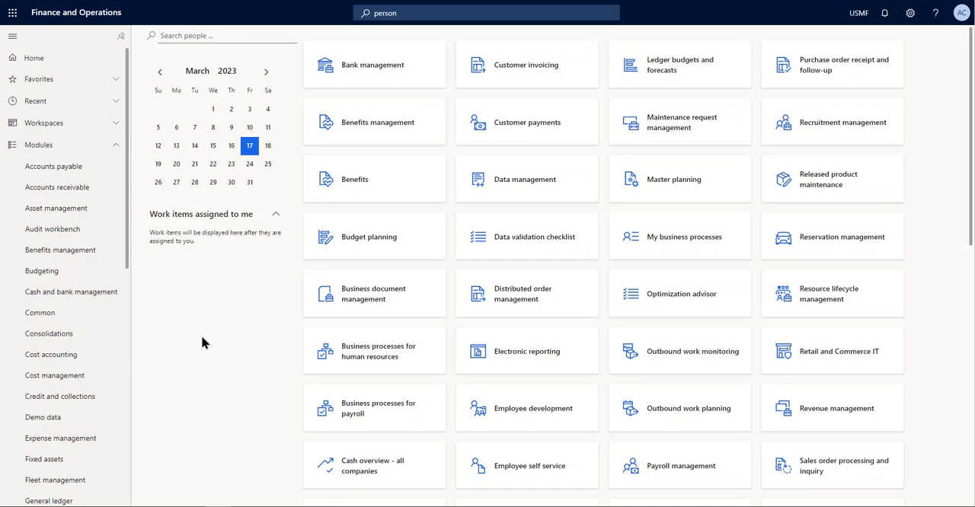
{"action": "mouse_move", "coordinate": [231, 342]}
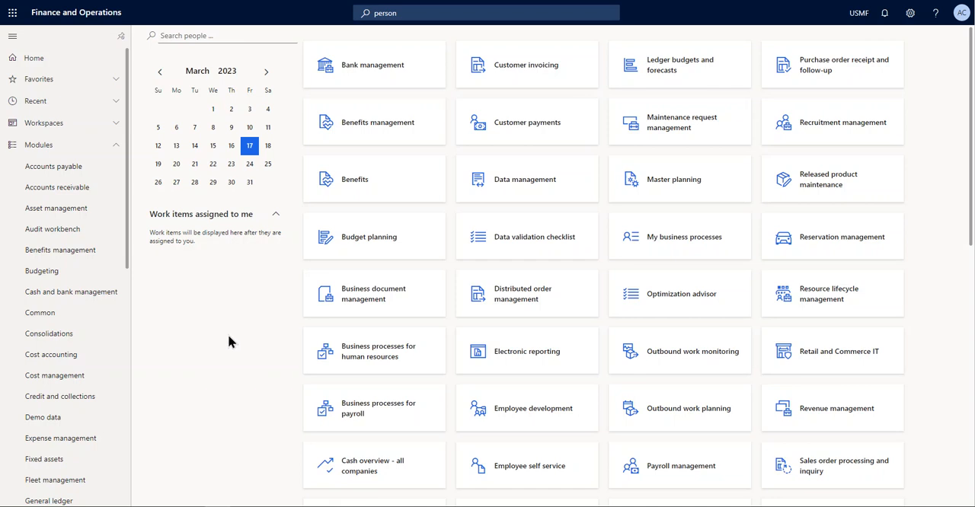
{"action": "mouse_move", "coordinate": [177, 341]}
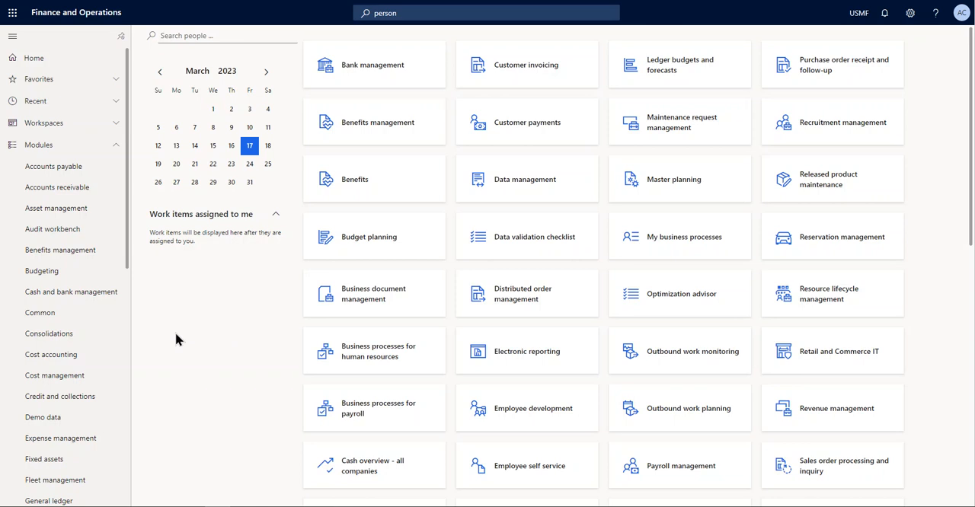
{"action": "mouse_move", "coordinate": [238, 333]}
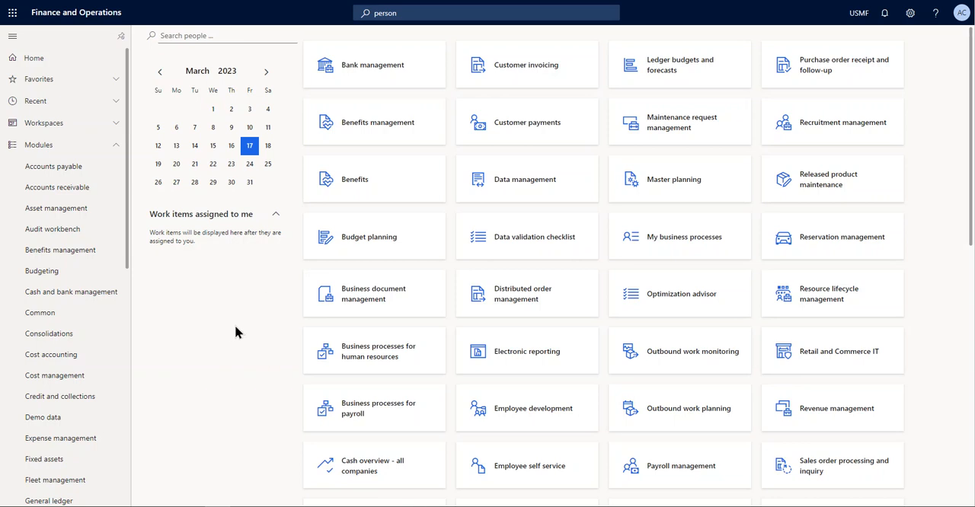
Open Human resources shared parameters from the Human resources module's Setup pages
{"action": "scroll", "scroll_direction": "down", "scroll_amount": 3}
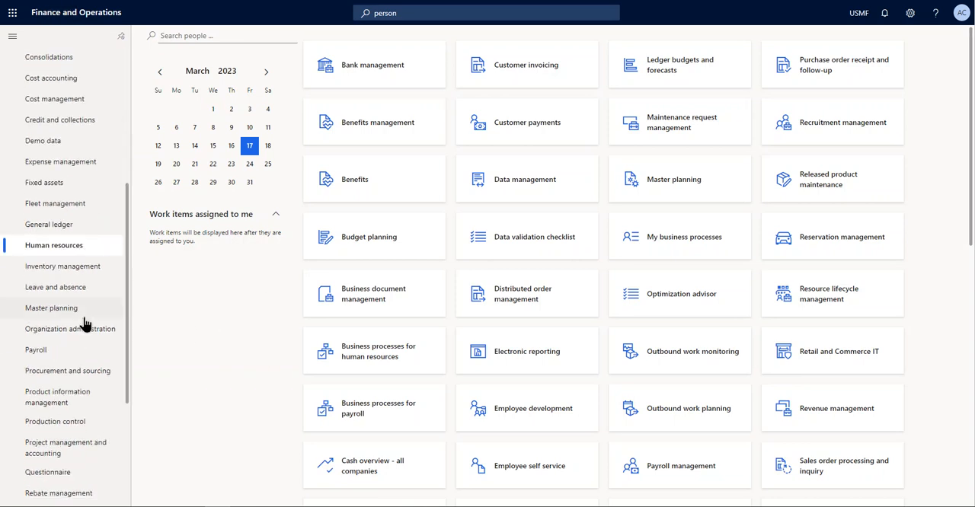
{"action": "left_click", "coordinate": [54, 245]}
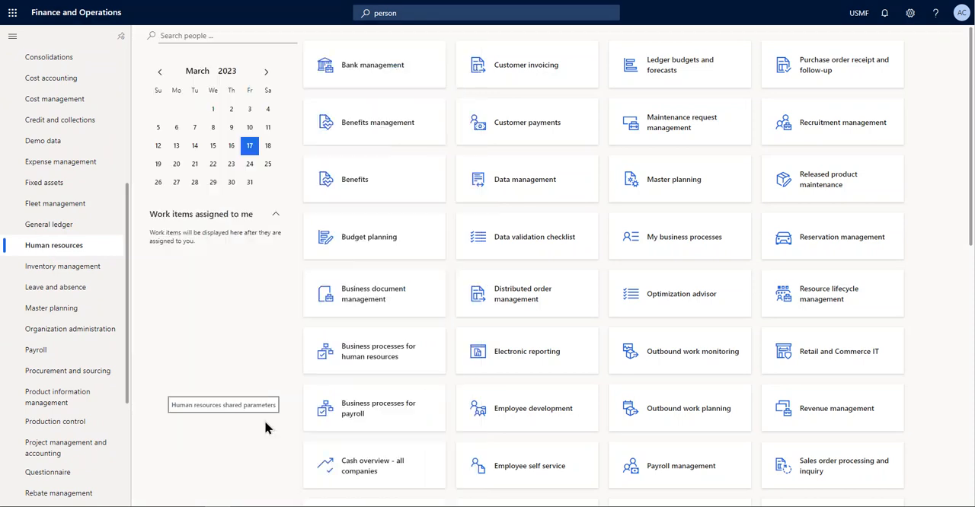
{"action": "left_click", "coordinate": [222, 404]}
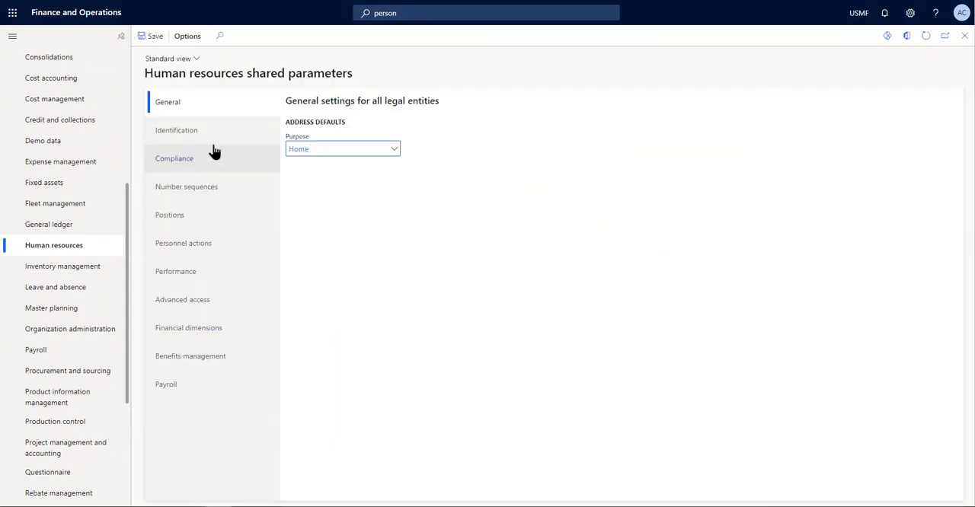
{"action": "mouse_move", "coordinate": [370, 361]}
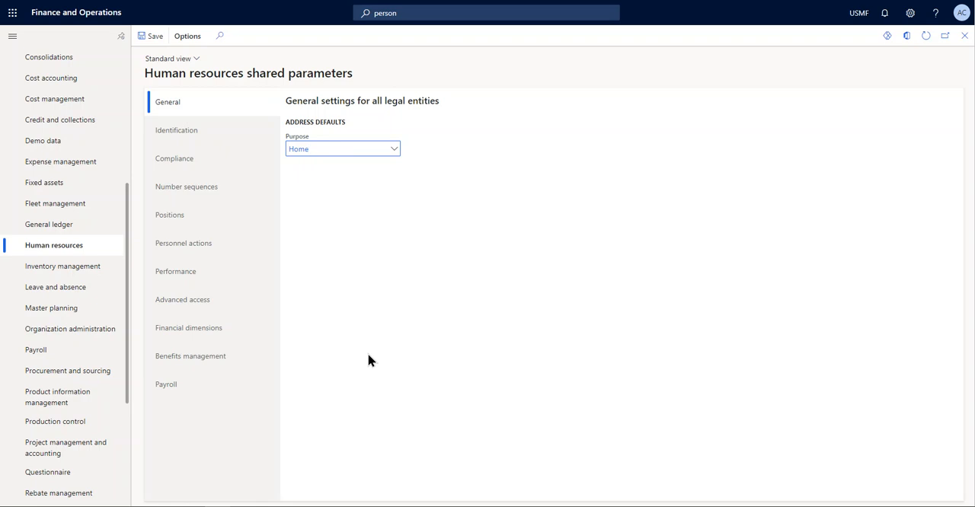
Show the Performance tab, with Goals as the rating model
{"action": "left_click", "coordinate": [175, 271]}
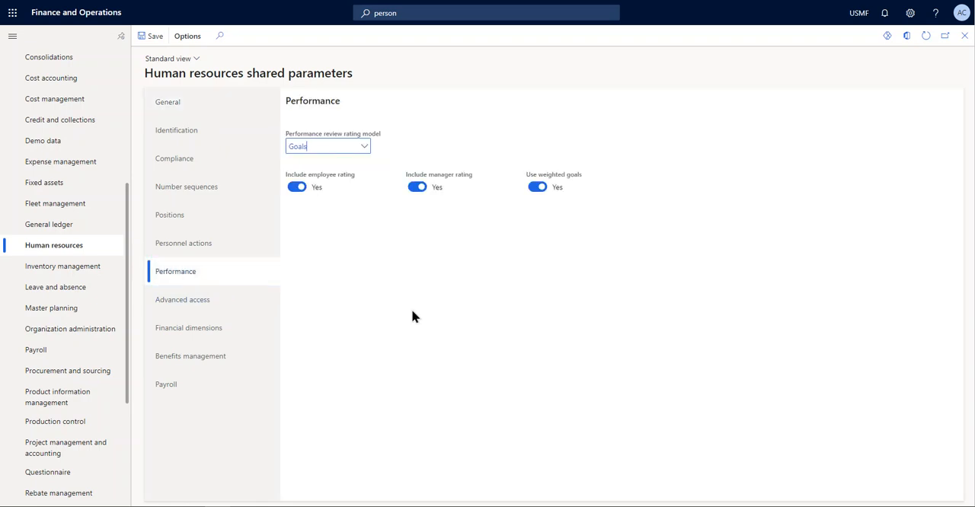
{"action": "mouse_move", "coordinate": [361, 345]}
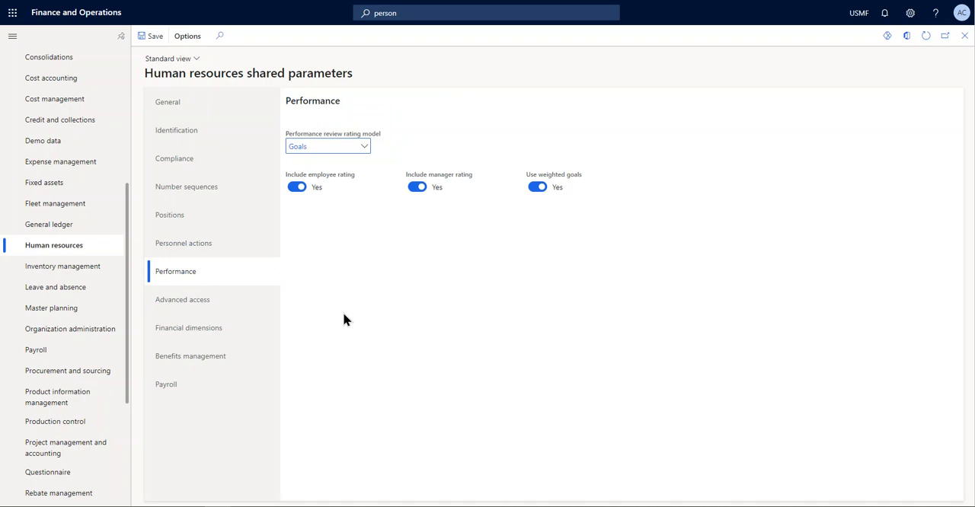
{"action": "mouse_move", "coordinate": [358, 318]}
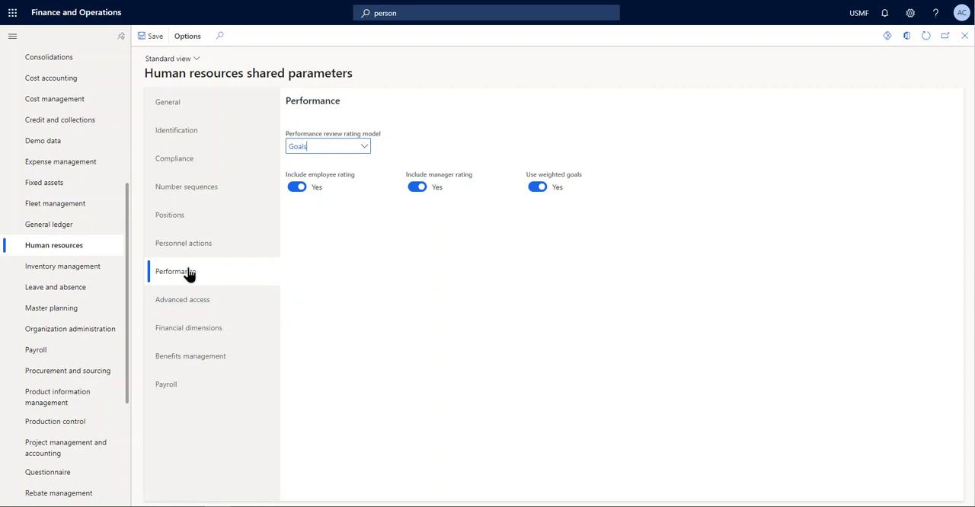
{"action": "mouse_move", "coordinate": [339, 298]}
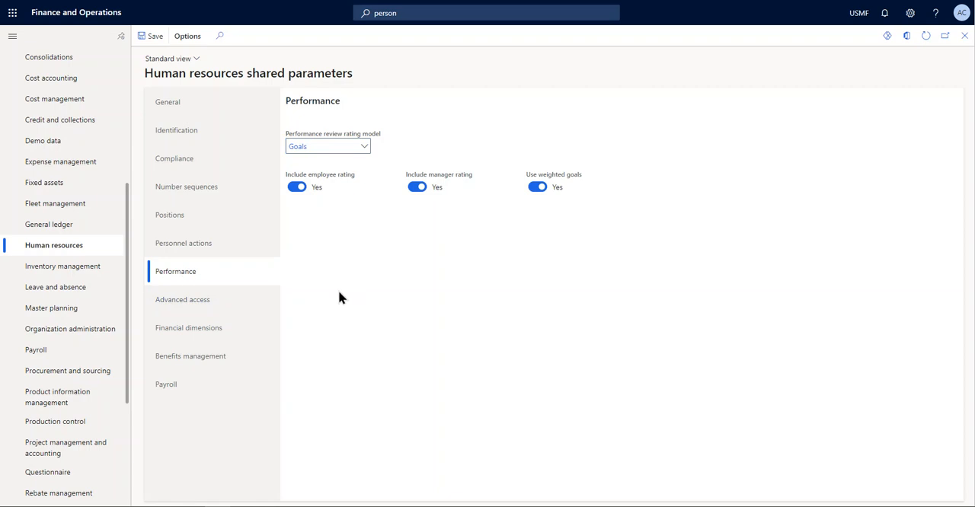
{"action": "mouse_move", "coordinate": [339, 246]}
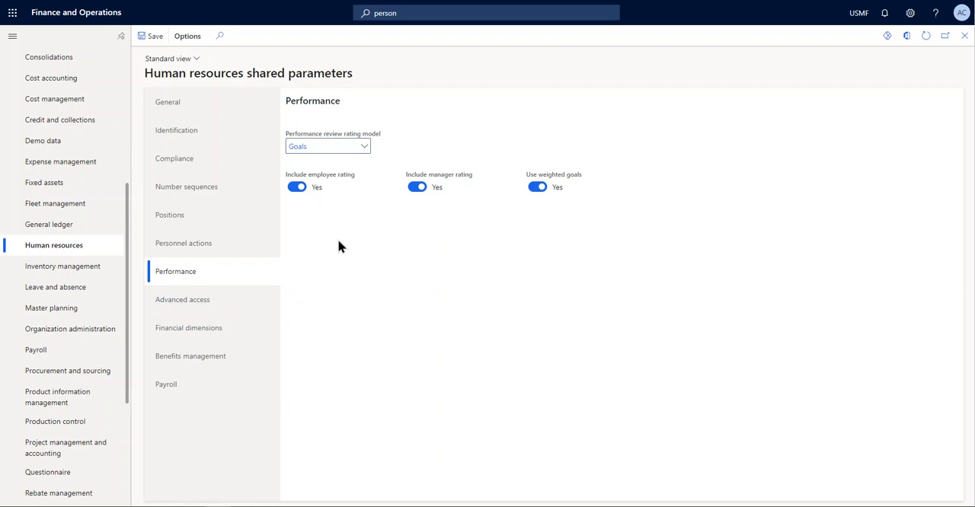
{"action": "mouse_move", "coordinate": [343, 141]}
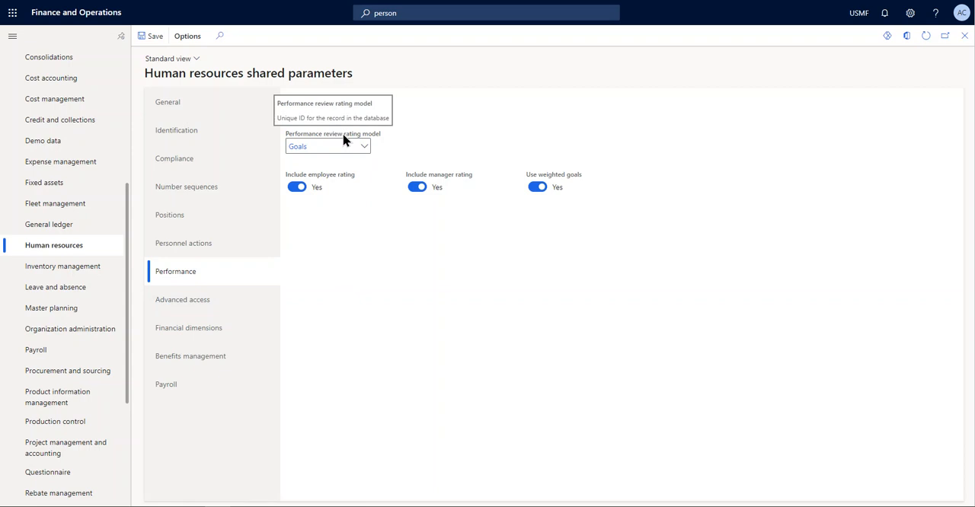
{"action": "mouse_move", "coordinate": [402, 144]}
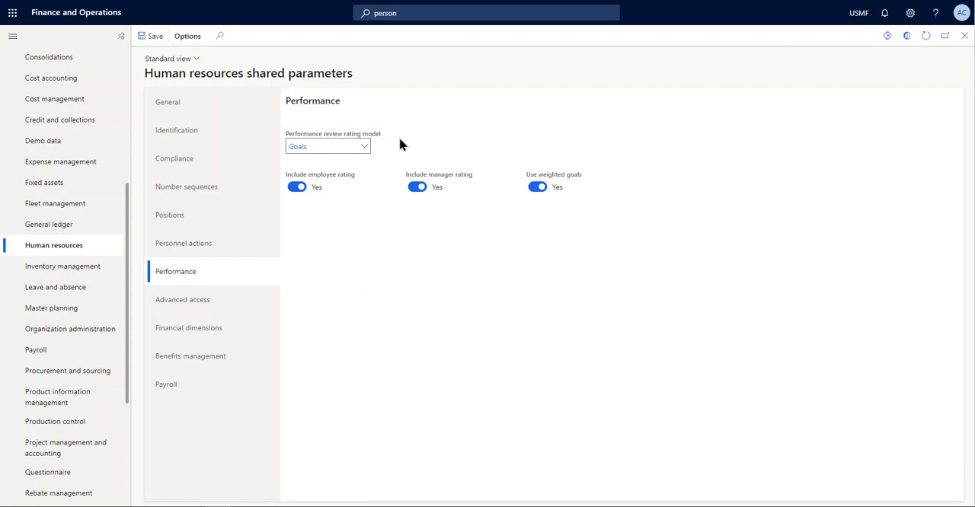
{"action": "mouse_move", "coordinate": [370, 252]}
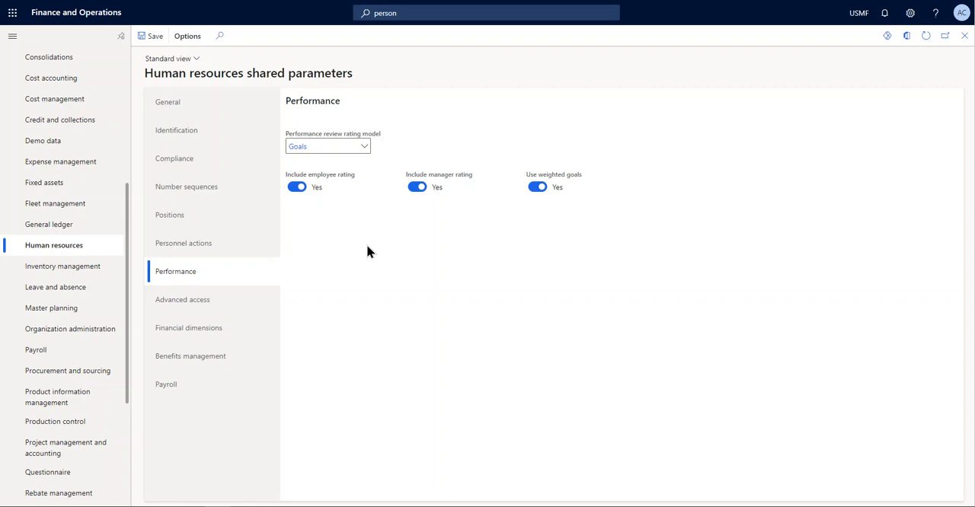
{"action": "mouse_move", "coordinate": [339, 322]}
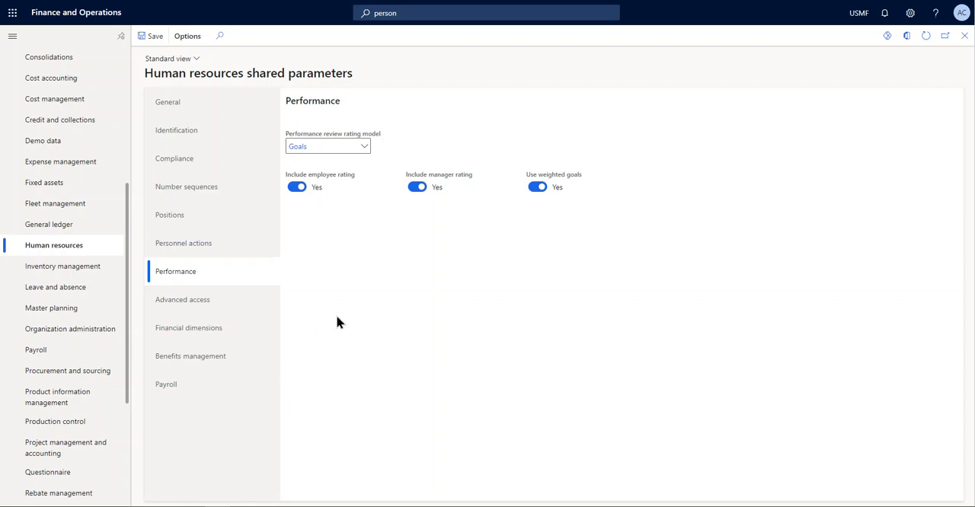
{"action": "mouse_move", "coordinate": [404, 249]}
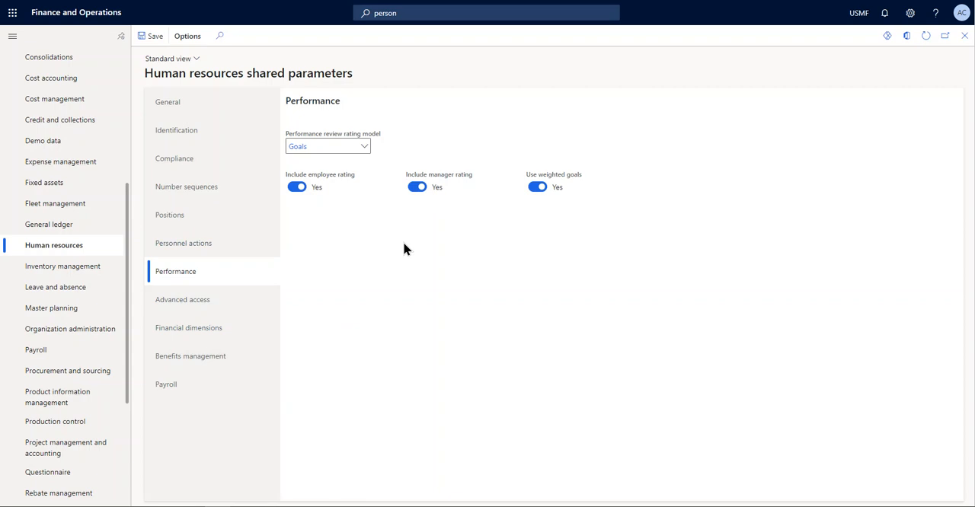
{"action": "mouse_move", "coordinate": [398, 247]}
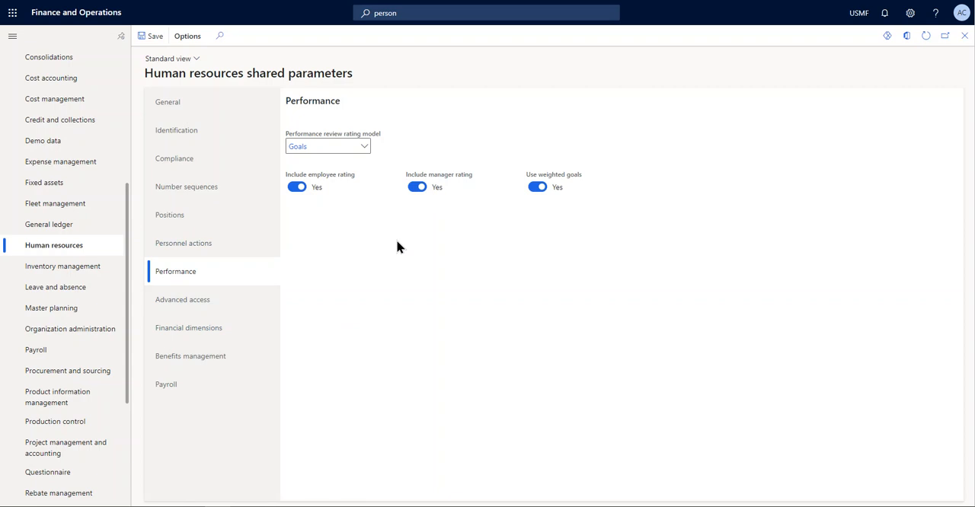
{"action": "mouse_move", "coordinate": [369, 246]}
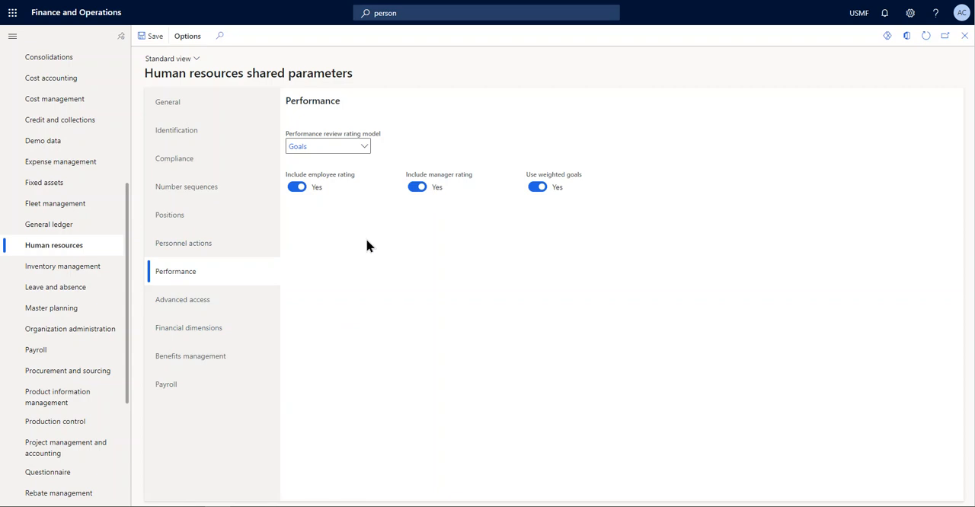
{"action": "mouse_move", "coordinate": [355, 137]}
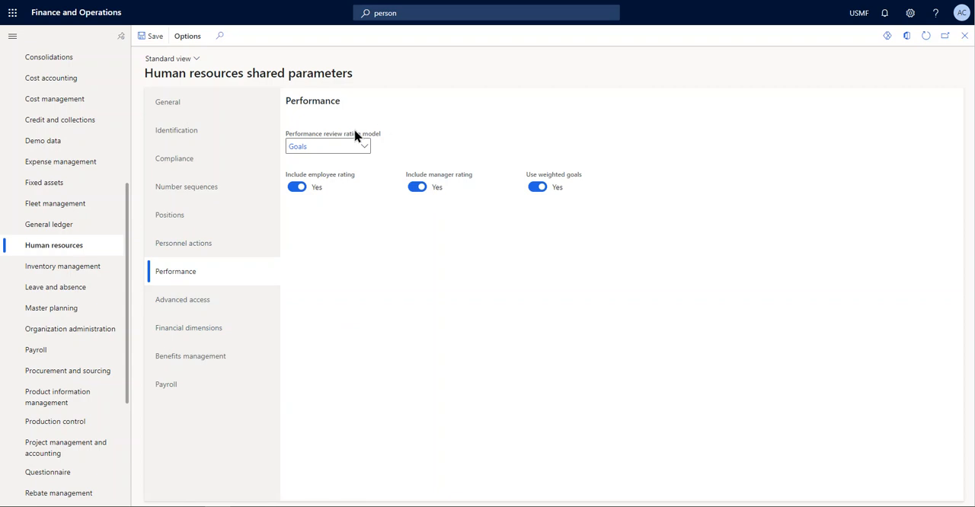
{"action": "mouse_move", "coordinate": [350, 306]}
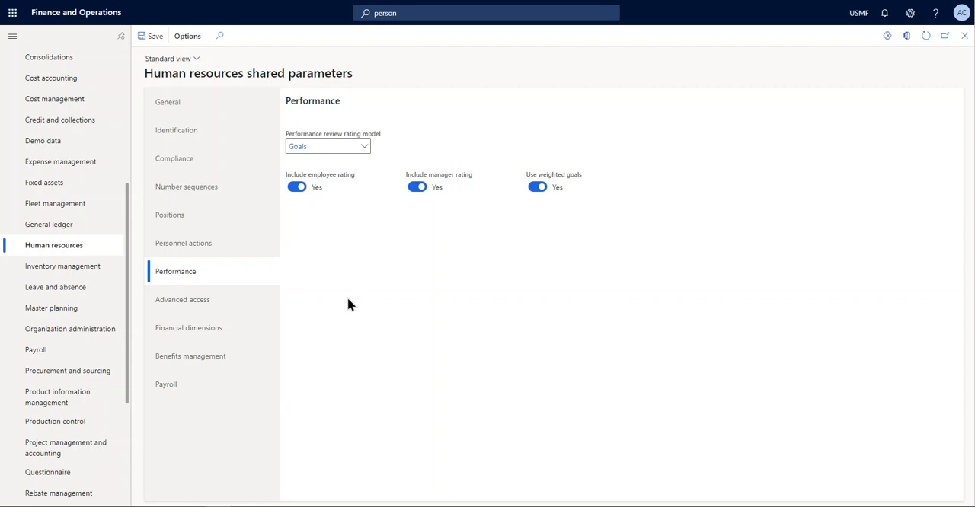
{"action": "mouse_move", "coordinate": [352, 303]}
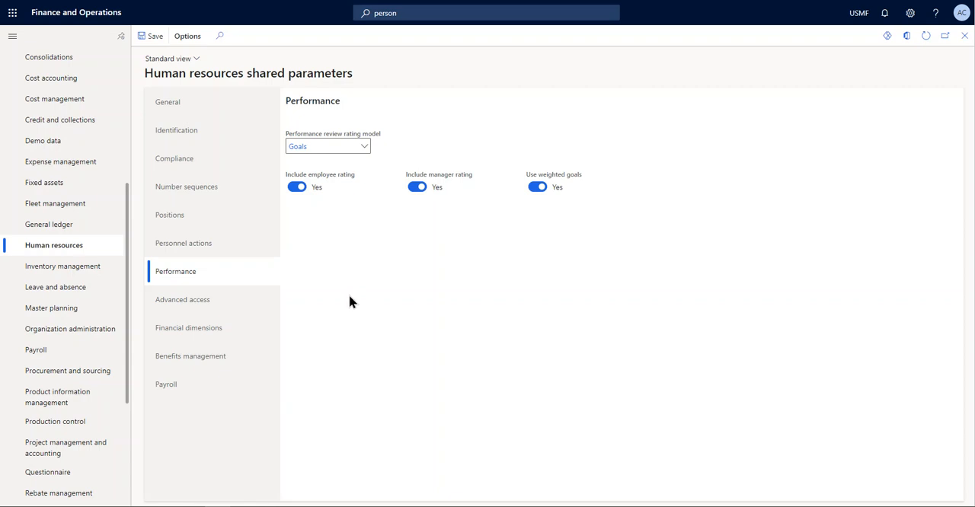
{"action": "mouse_move", "coordinate": [381, 167]}
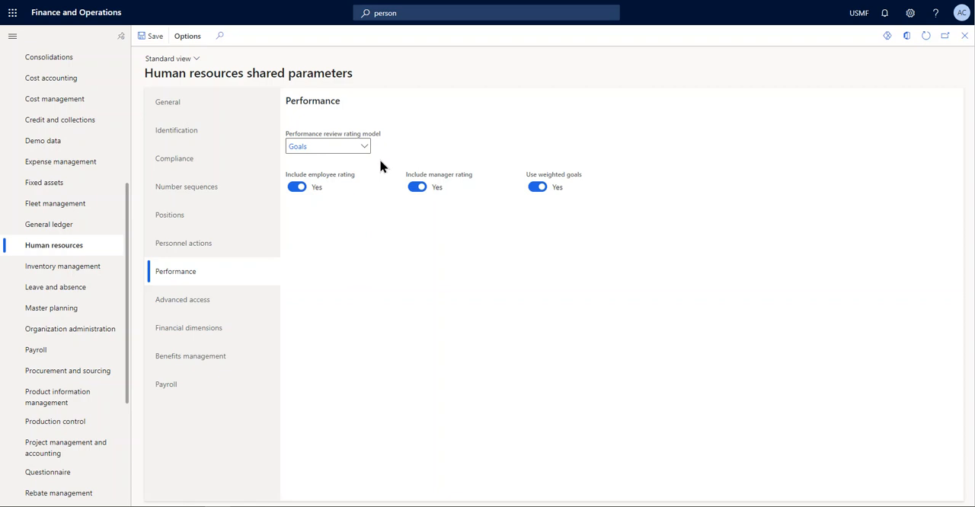
List the performance review rating models: Goals, Skills and Standard
{"action": "left_click", "coordinate": [364, 147]}
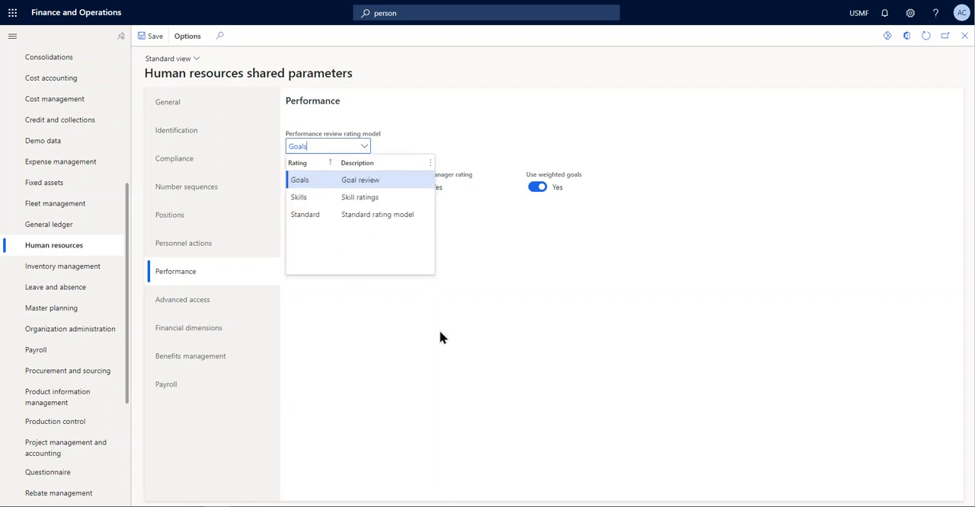
{"action": "mouse_move", "coordinate": [416, 324]}
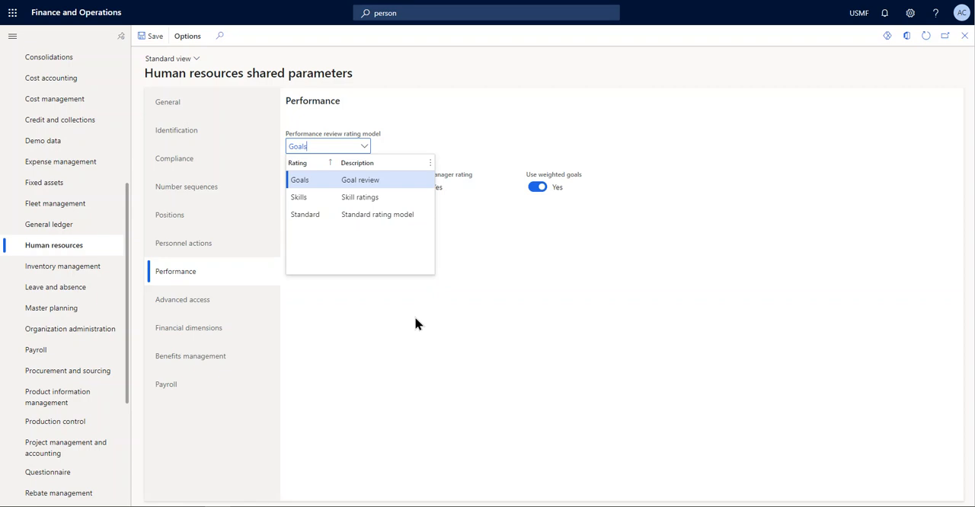
{"action": "mouse_move", "coordinate": [418, 318]}
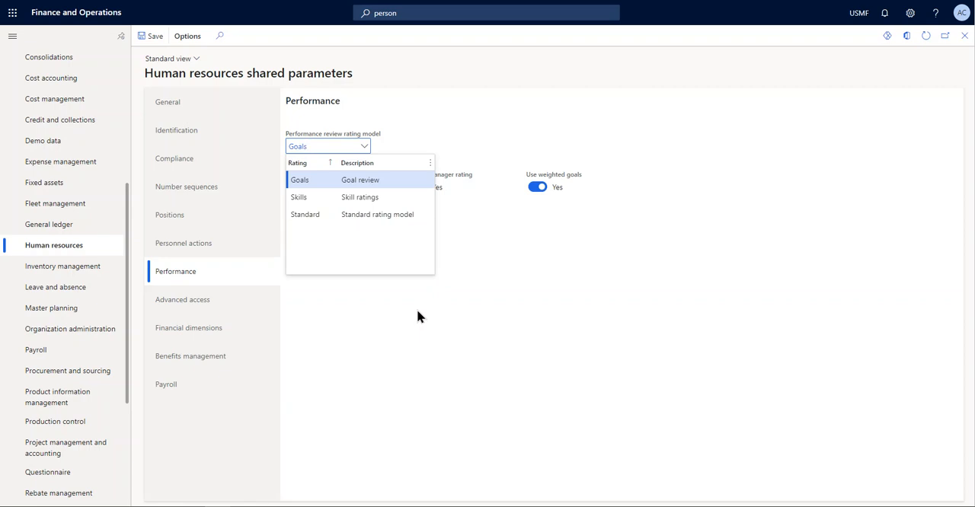
{"action": "mouse_move", "coordinate": [416, 313]}
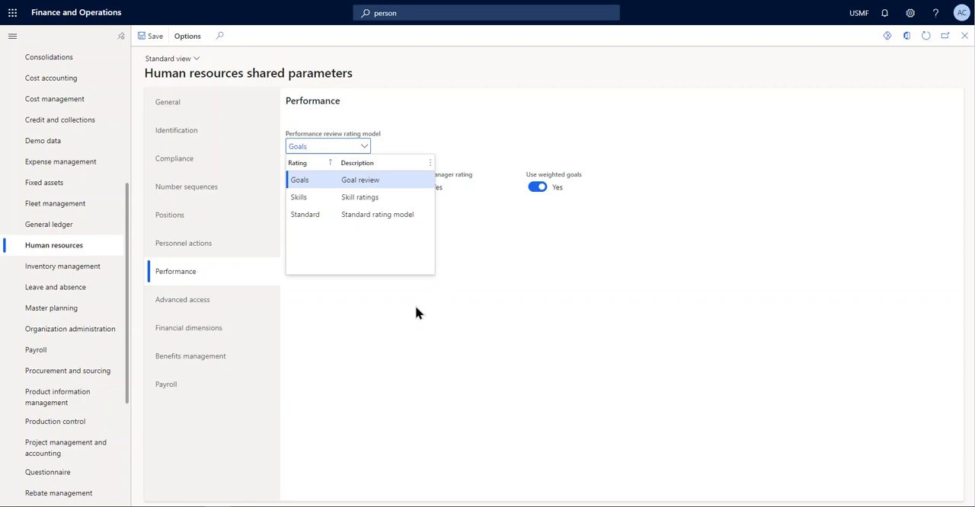
{"action": "mouse_move", "coordinate": [424, 110]}
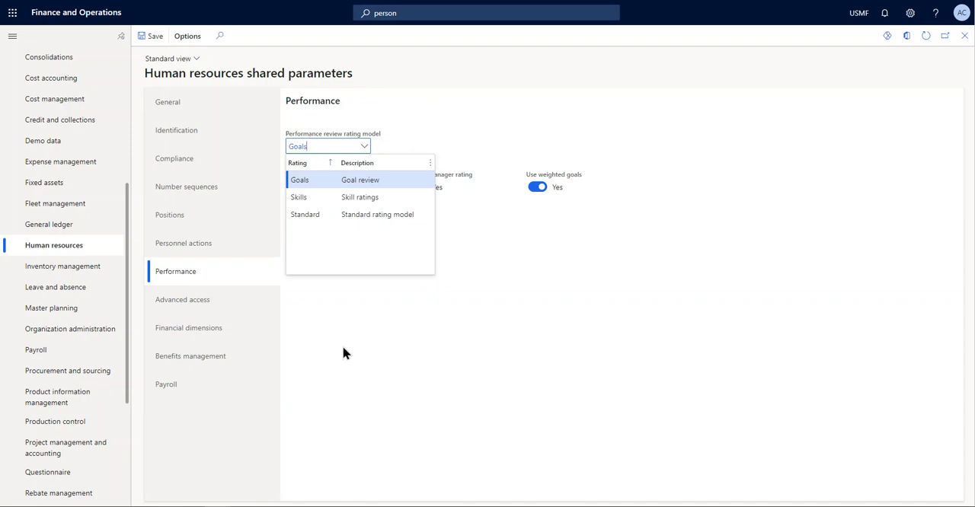
{"action": "mouse_move", "coordinate": [345, 349]}
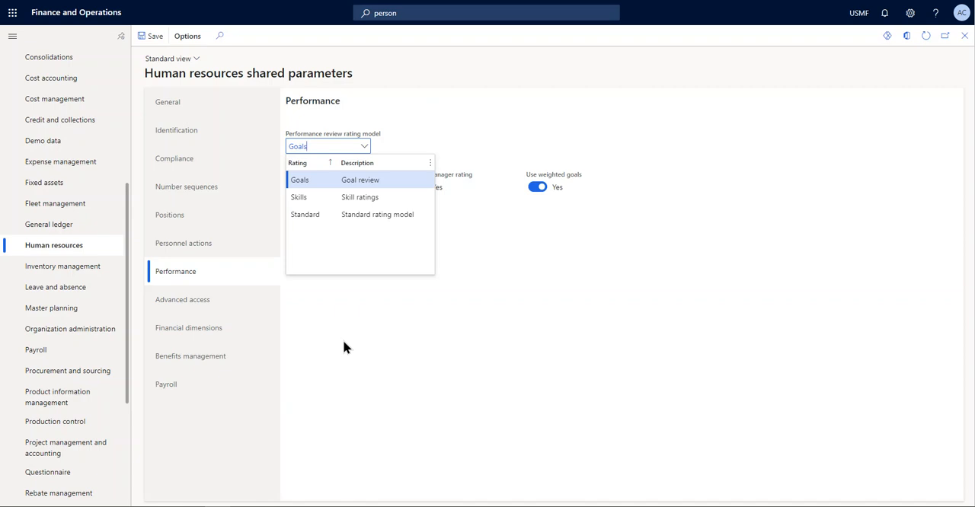
{"action": "mouse_move", "coordinate": [359, 136]}
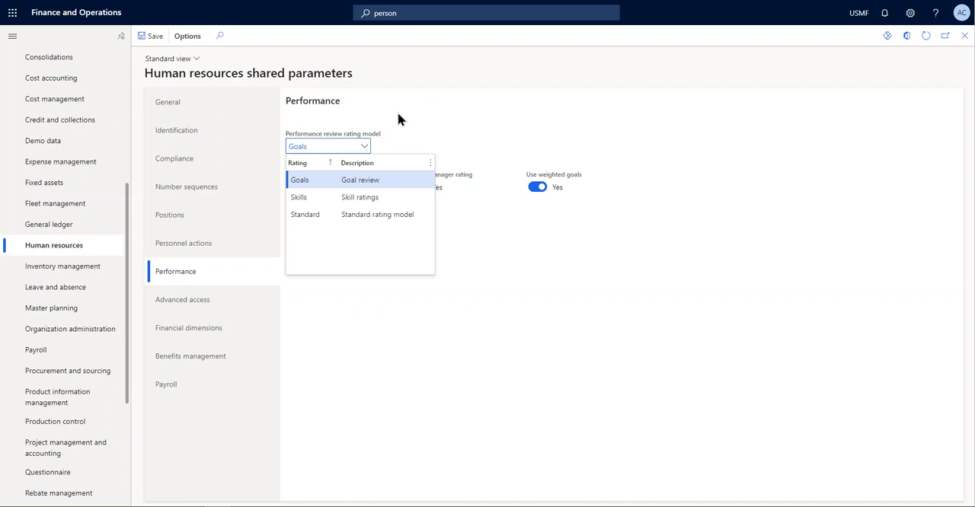
{"action": "mouse_move", "coordinate": [374, 337]}
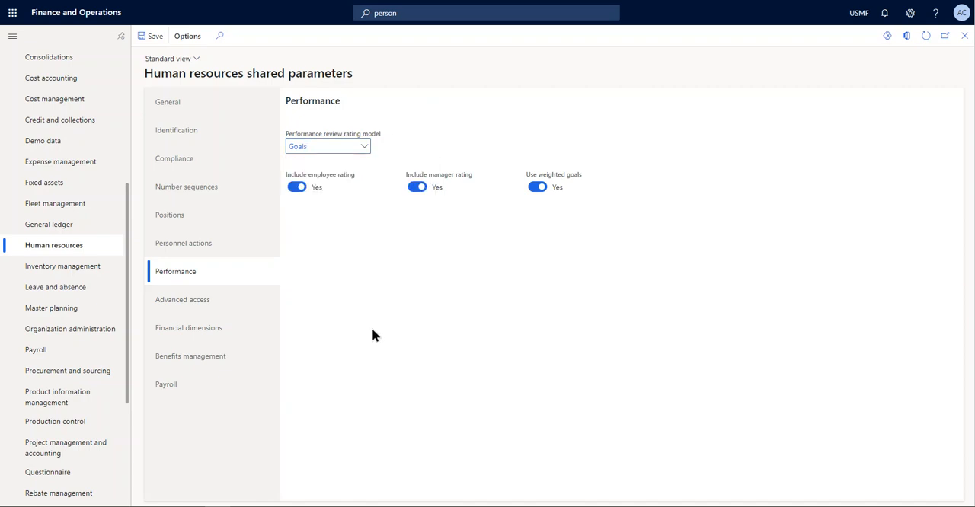
{"action": "mouse_move", "coordinate": [375, 305]}
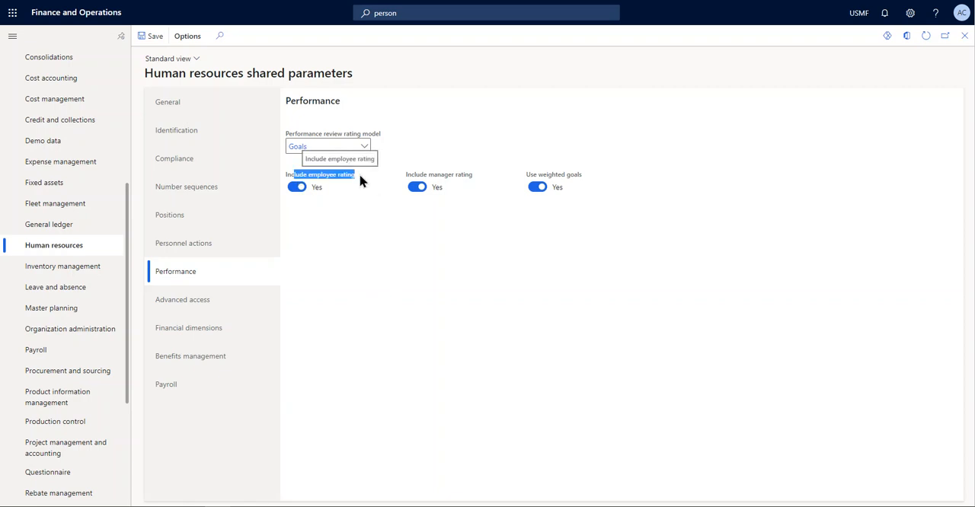
{"action": "mouse_move", "coordinate": [360, 286]}
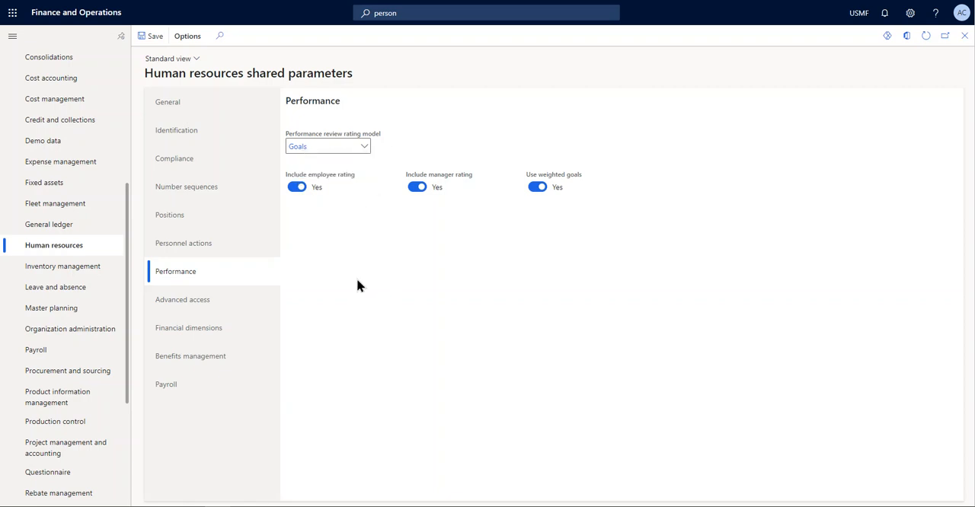
{"action": "mouse_move", "coordinate": [472, 189]}
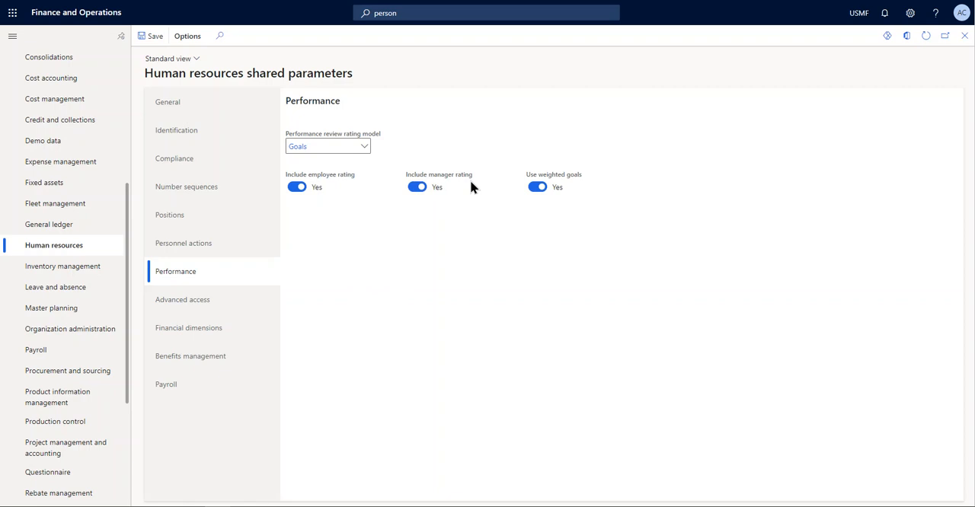
{"action": "mouse_move", "coordinate": [538, 187]}
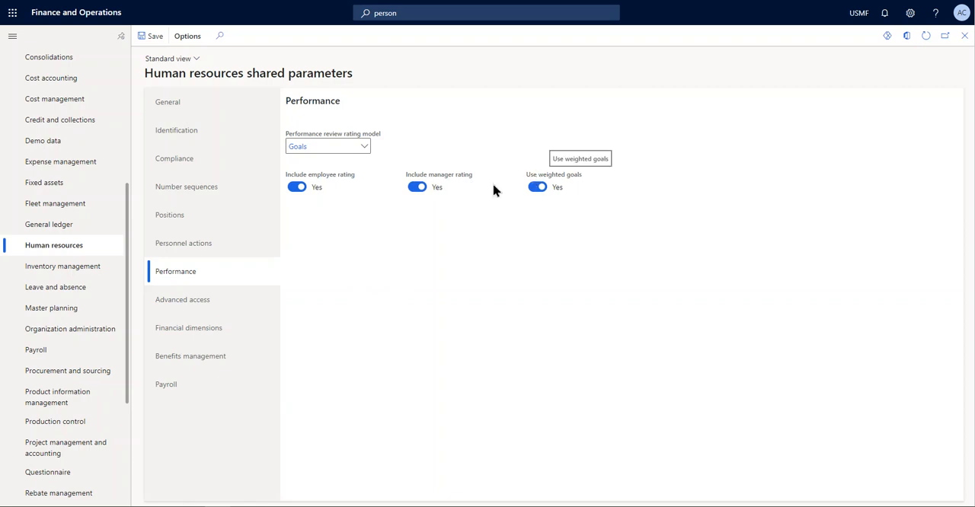
{"action": "mouse_move", "coordinate": [492, 293]}
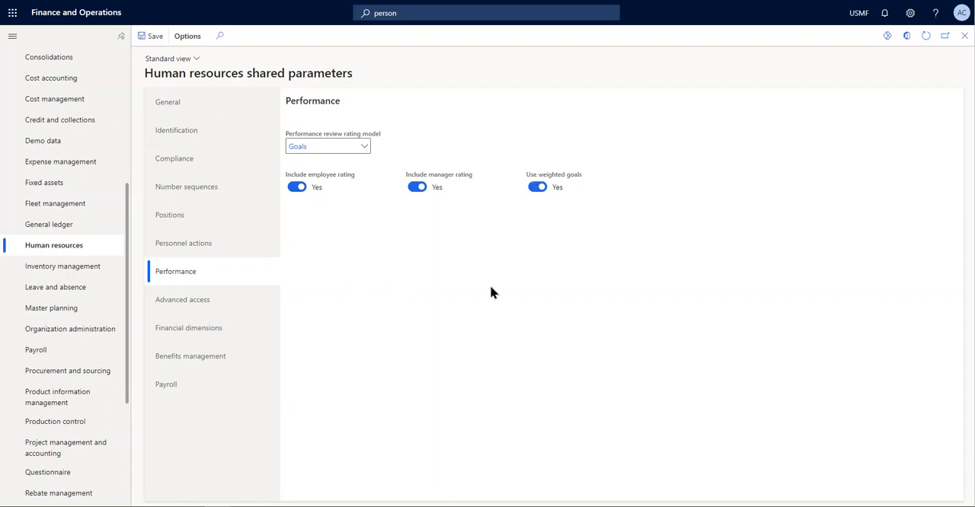
{"action": "mouse_move", "coordinate": [379, 243]}
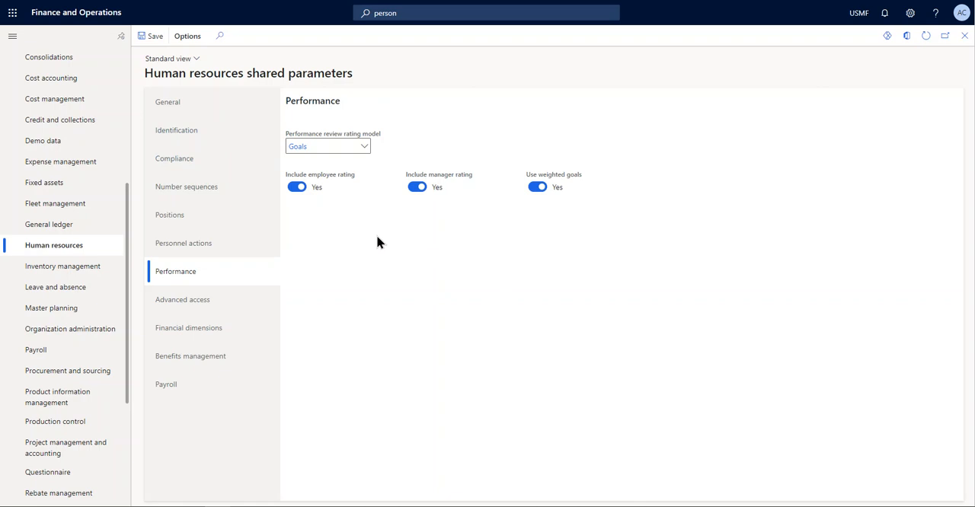
{"action": "mouse_move", "coordinate": [353, 235]}
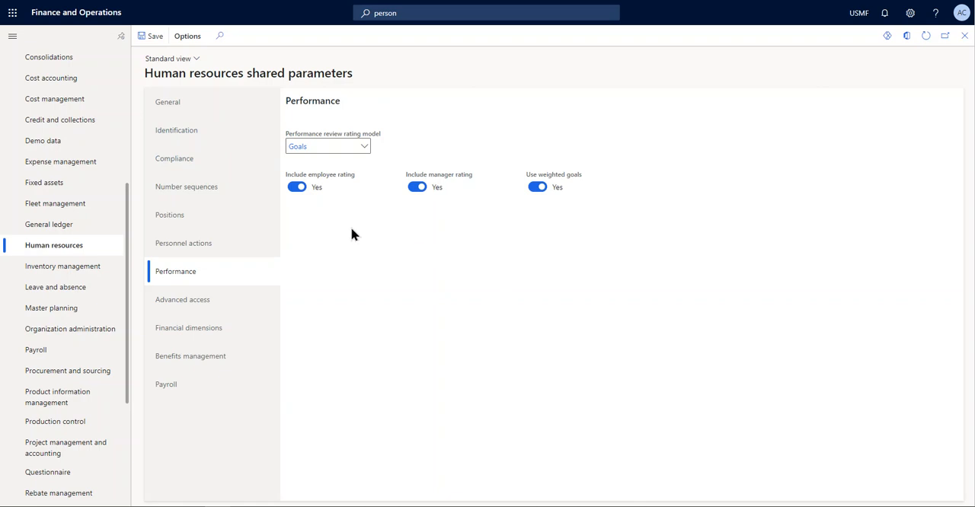
{"action": "mouse_move", "coordinate": [341, 230]}
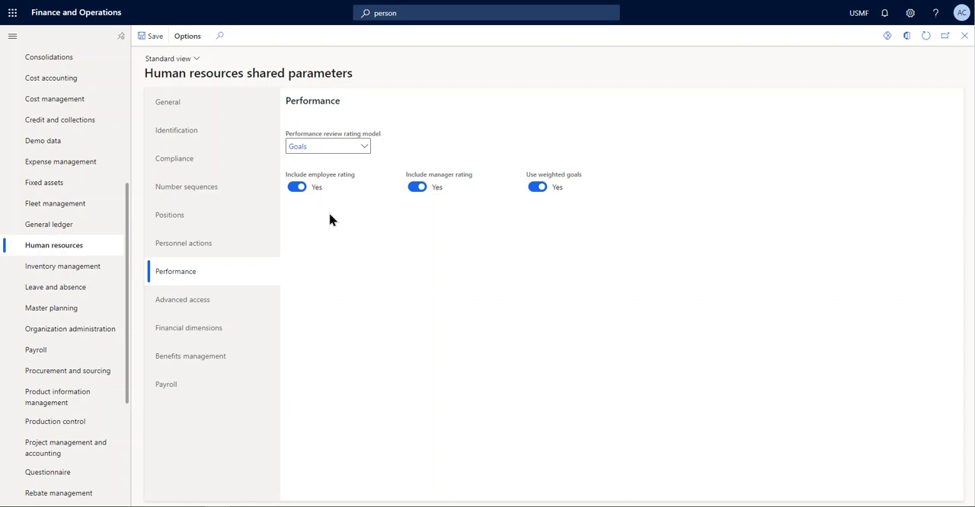
{"action": "mouse_move", "coordinate": [333, 221]}
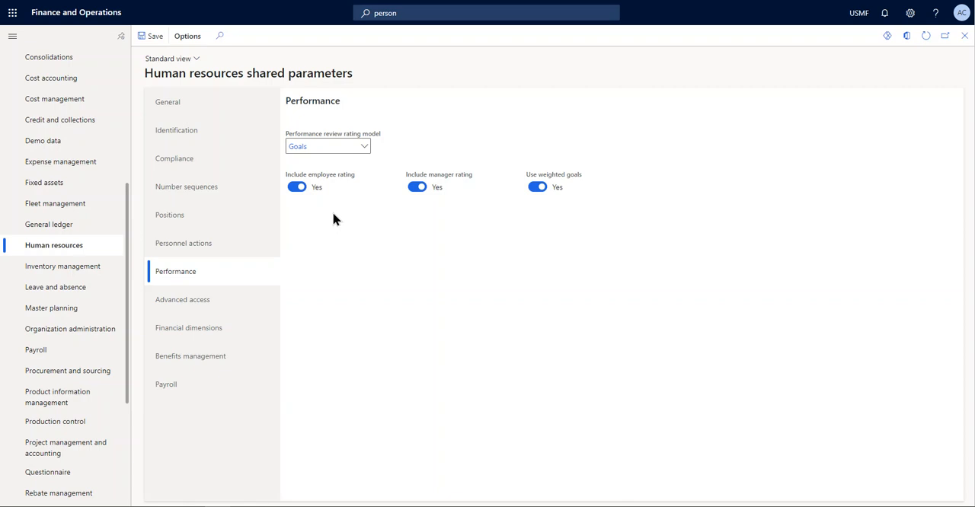
{"action": "mouse_move", "coordinate": [341, 227]}
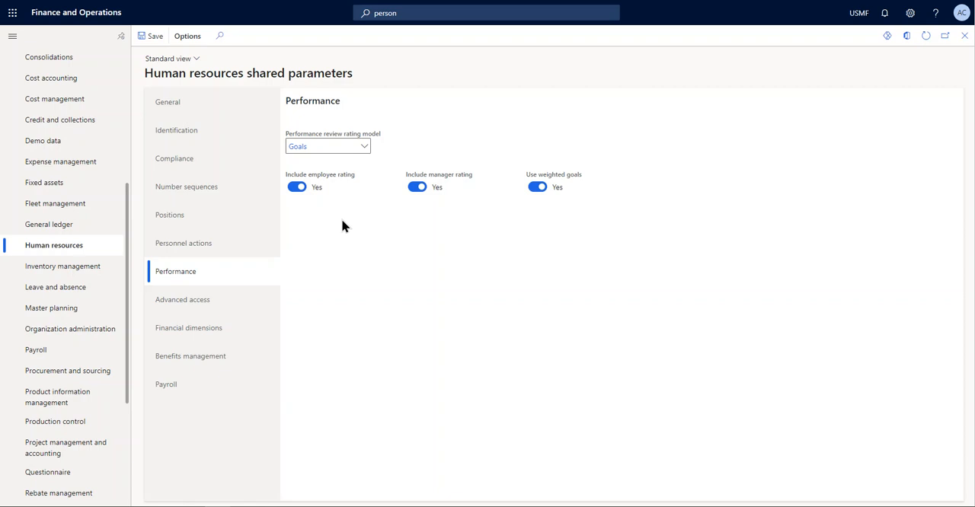
{"action": "mouse_move", "coordinate": [347, 231]}
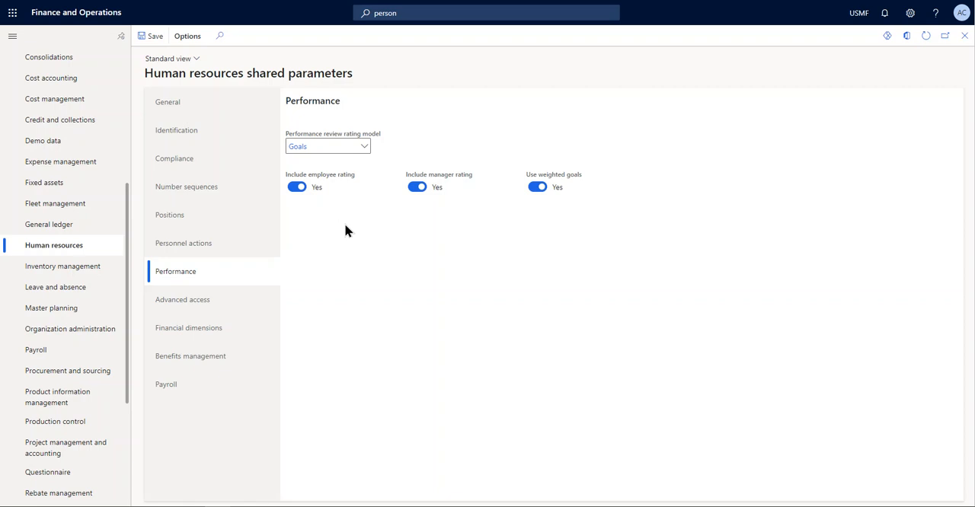
Close the rating model list, keeping Goals selected
{"action": "left_click", "coordinate": [327, 146]}
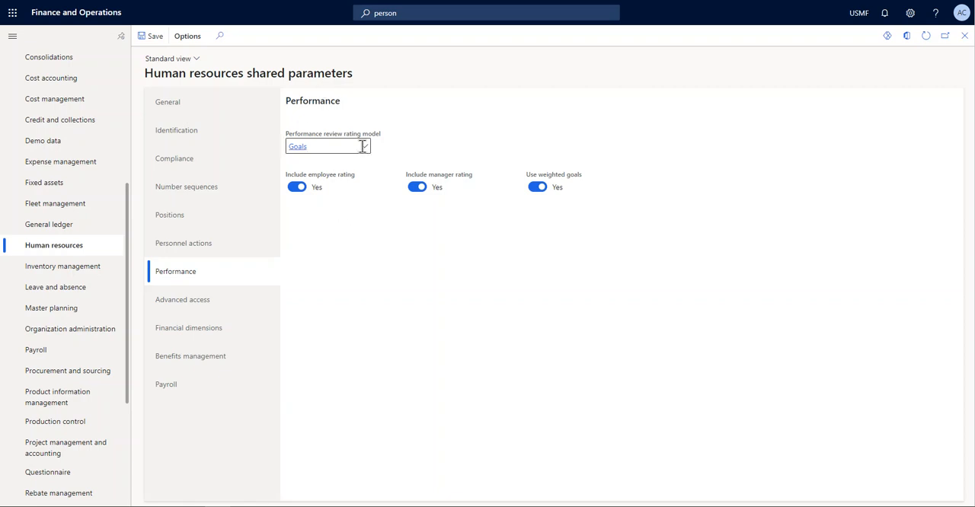
{"action": "mouse_move", "coordinate": [322, 186]}
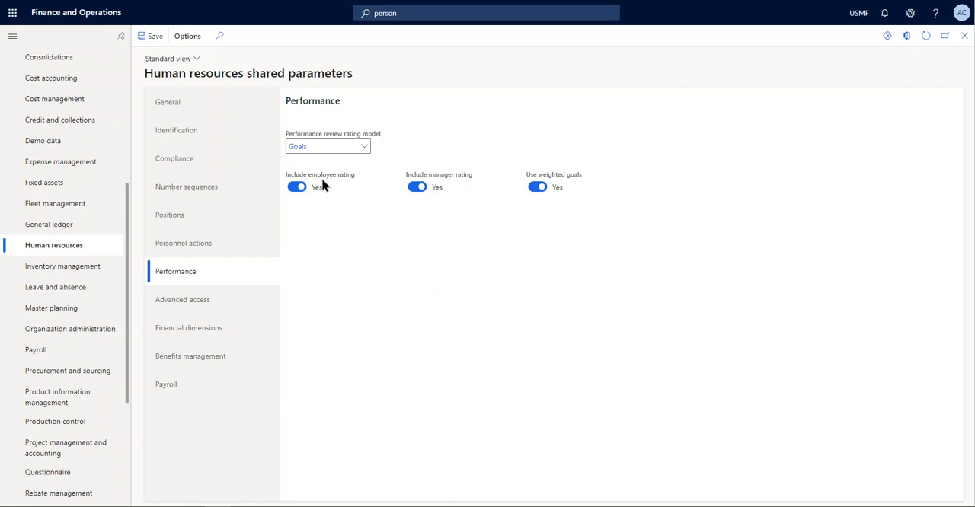
{"action": "mouse_move", "coordinate": [341, 206]}
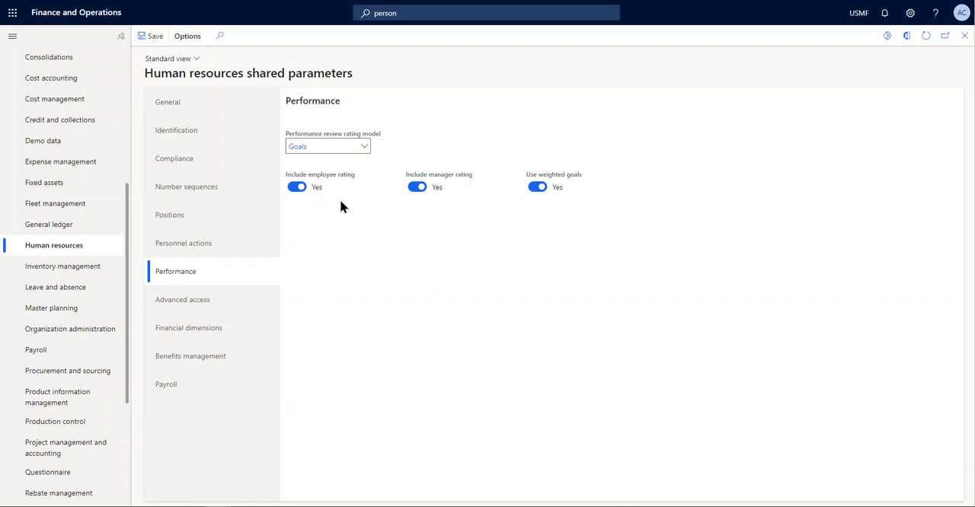
{"action": "mouse_move", "coordinate": [336, 178]}
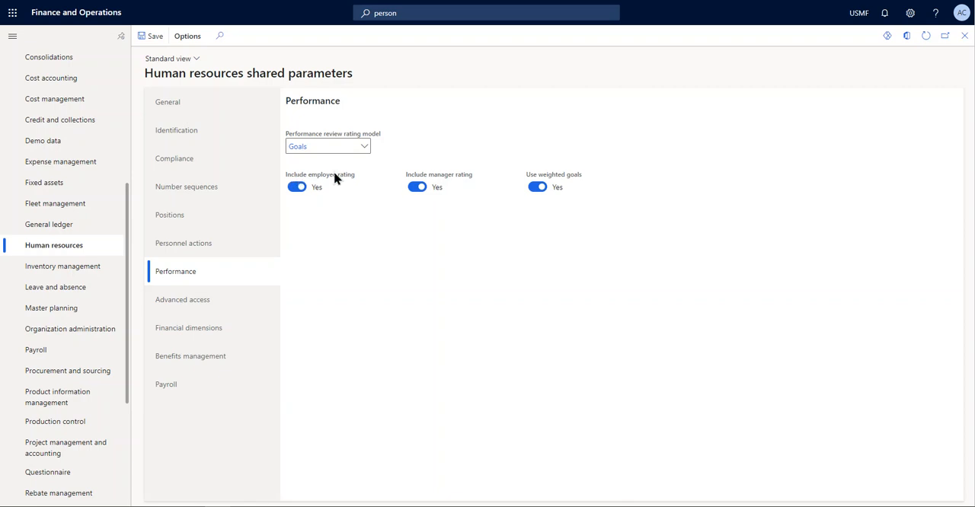
{"action": "mouse_move", "coordinate": [342, 234]}
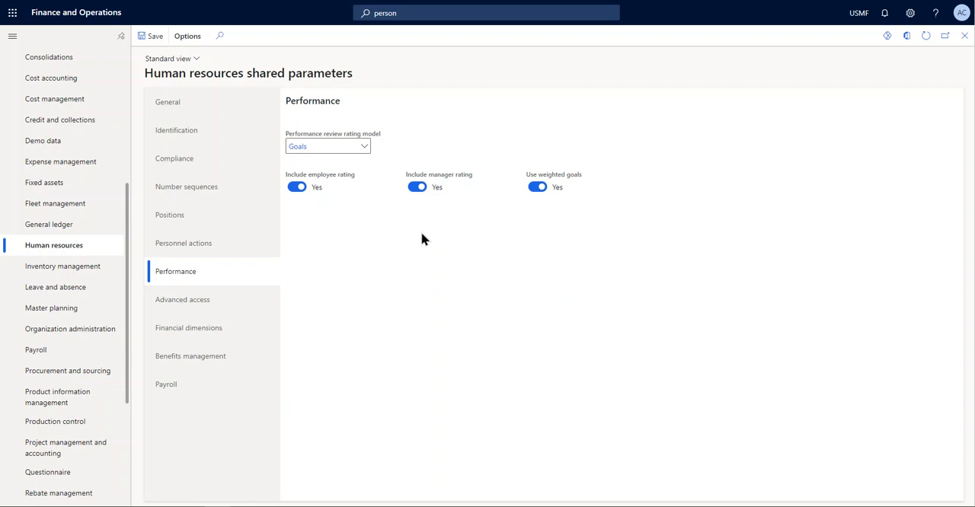
{"action": "mouse_move", "coordinate": [457, 179]}
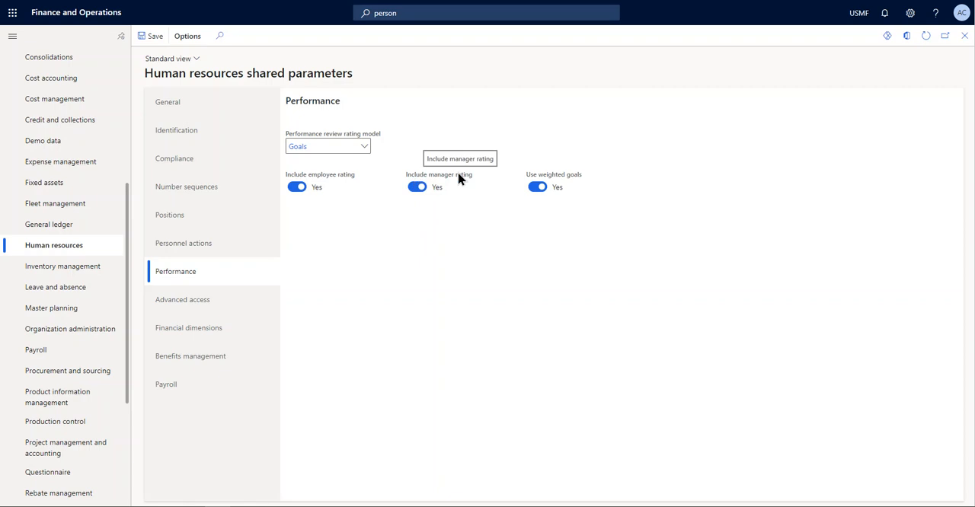
{"action": "mouse_move", "coordinate": [444, 238]}
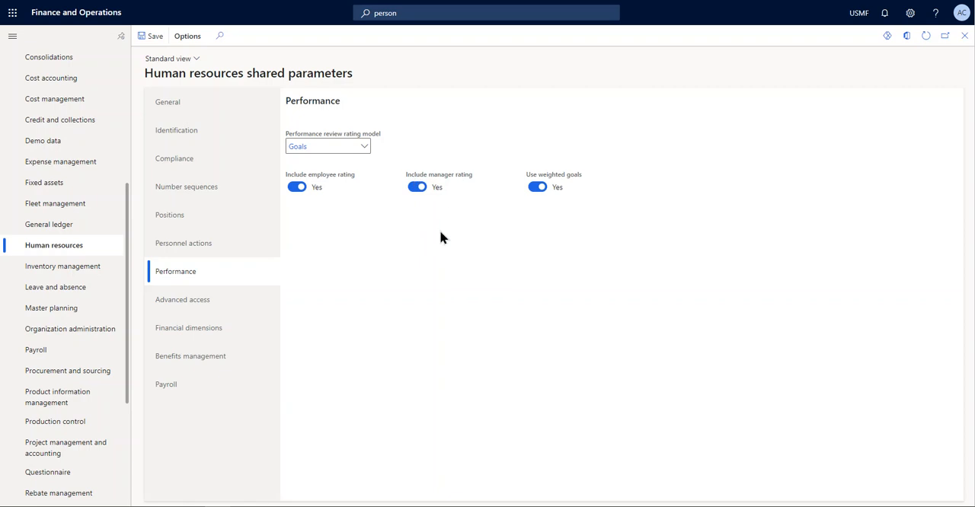
{"action": "mouse_move", "coordinate": [435, 235]}
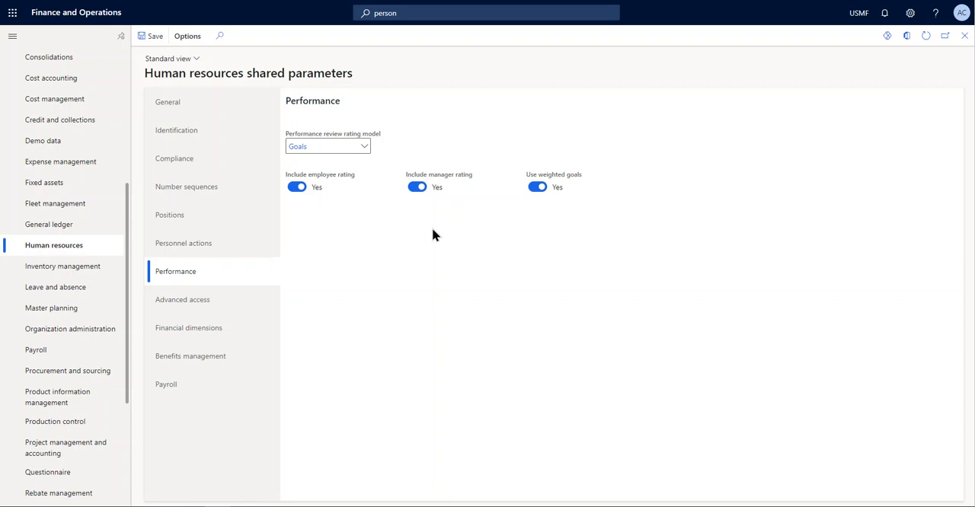
{"action": "mouse_move", "coordinate": [404, 264]}
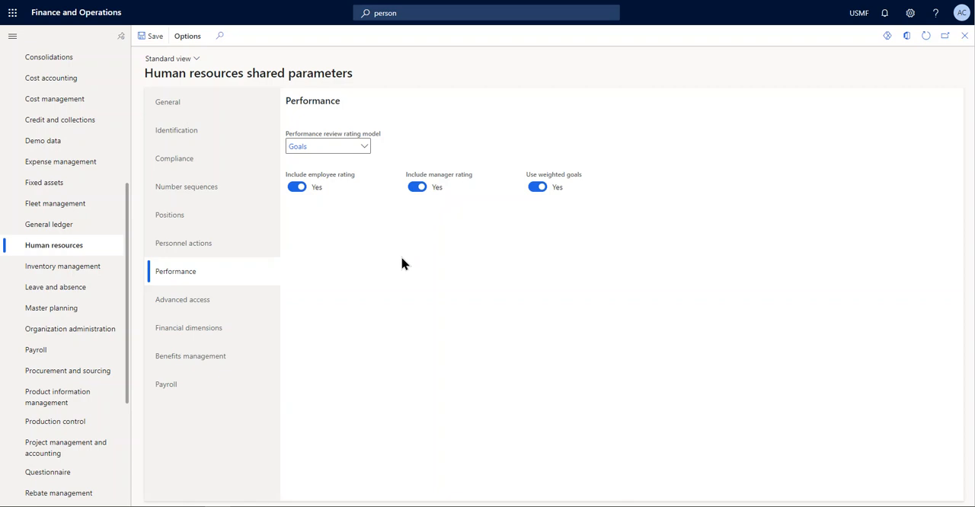
{"action": "mouse_move", "coordinate": [404, 261]}
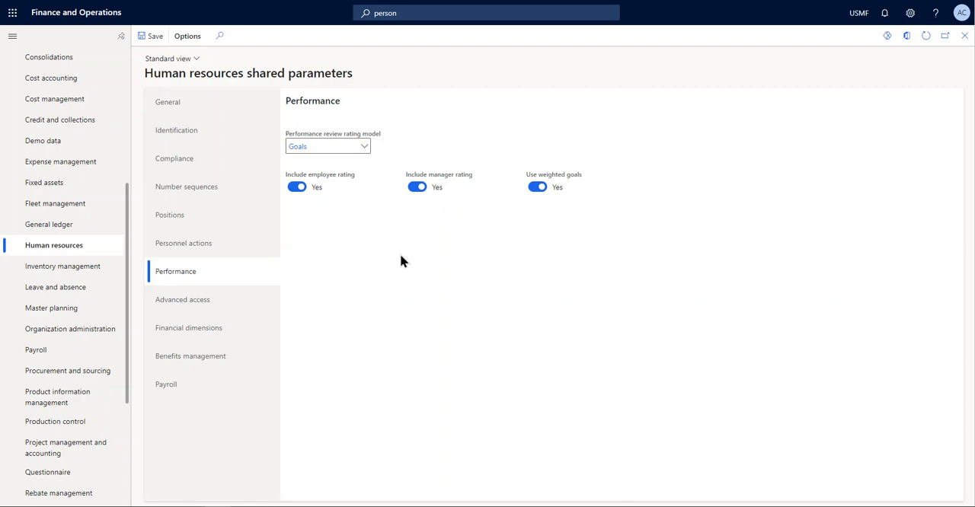
{"action": "mouse_move", "coordinate": [403, 261]}
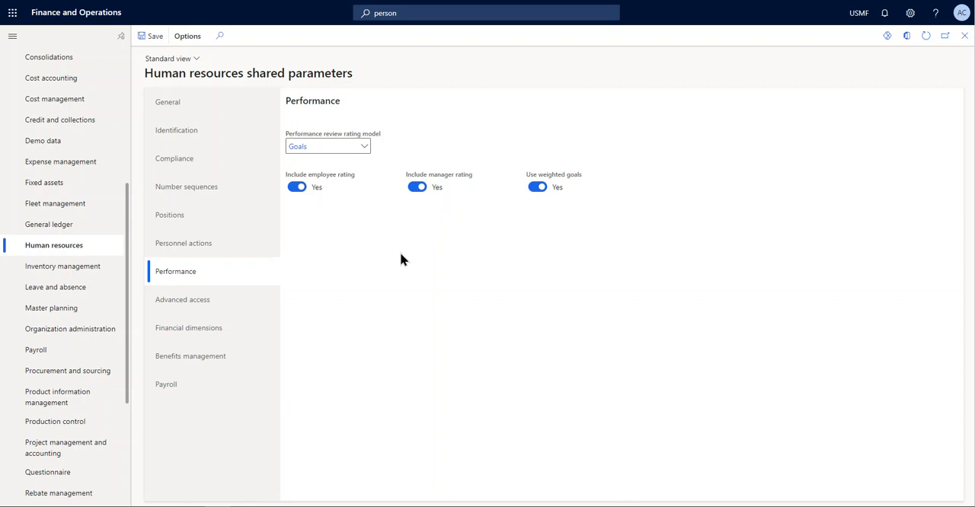
{"action": "mouse_move", "coordinate": [404, 254]}
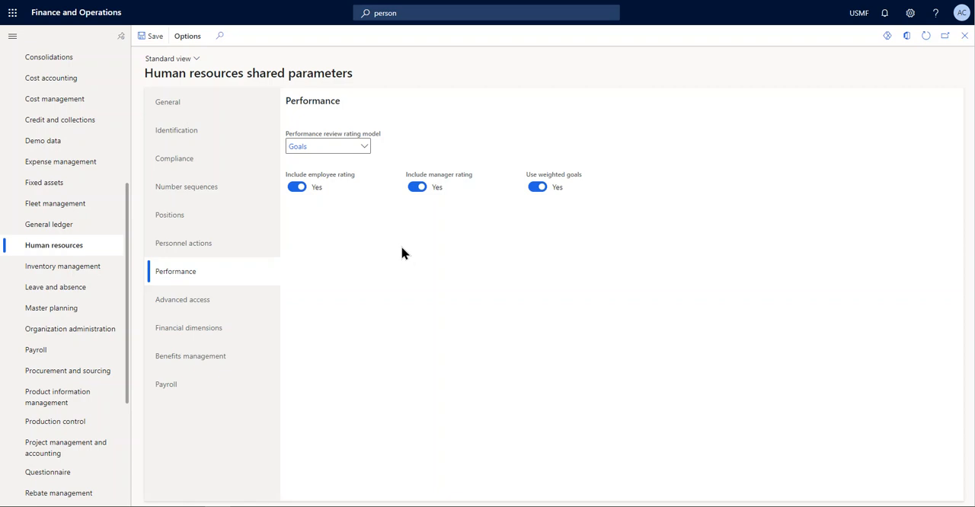
{"action": "mouse_move", "coordinate": [425, 234]}
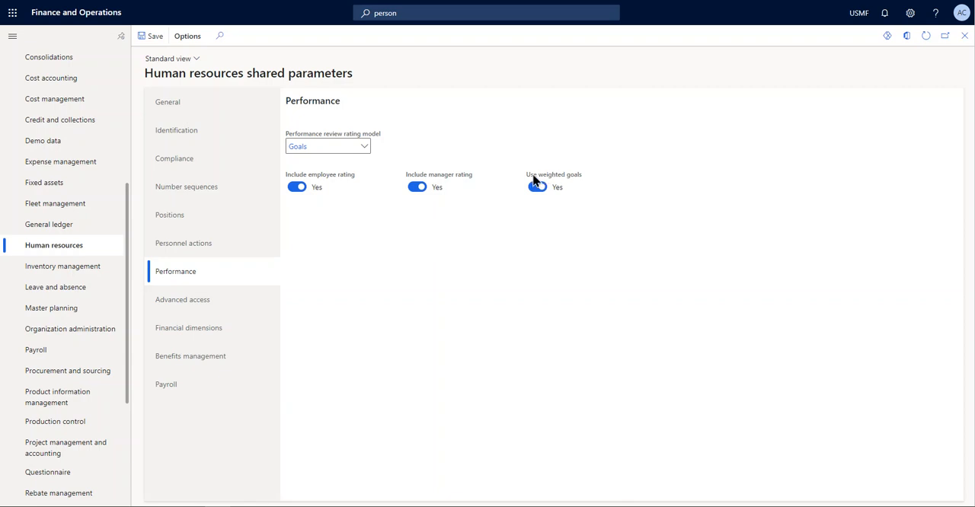
{"action": "mouse_move", "coordinate": [480, 207]}
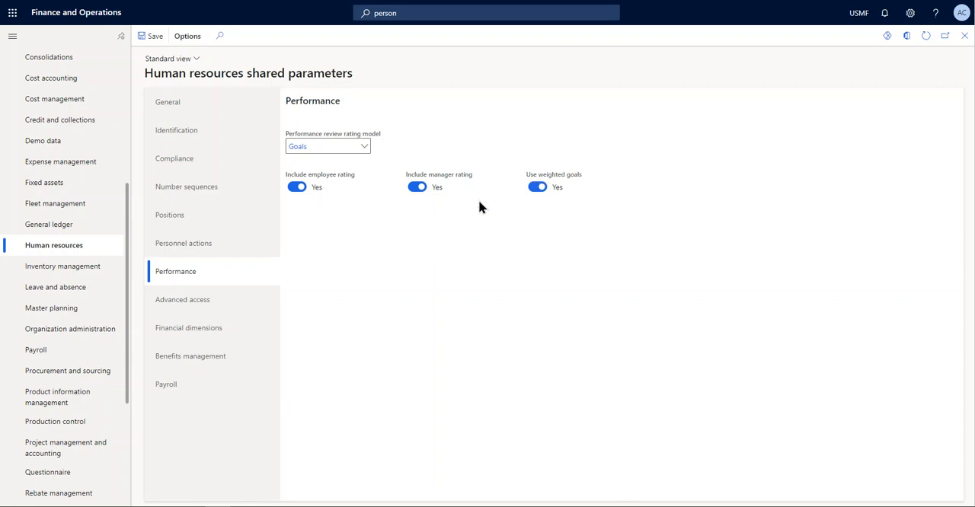
{"action": "mouse_move", "coordinate": [491, 235]}
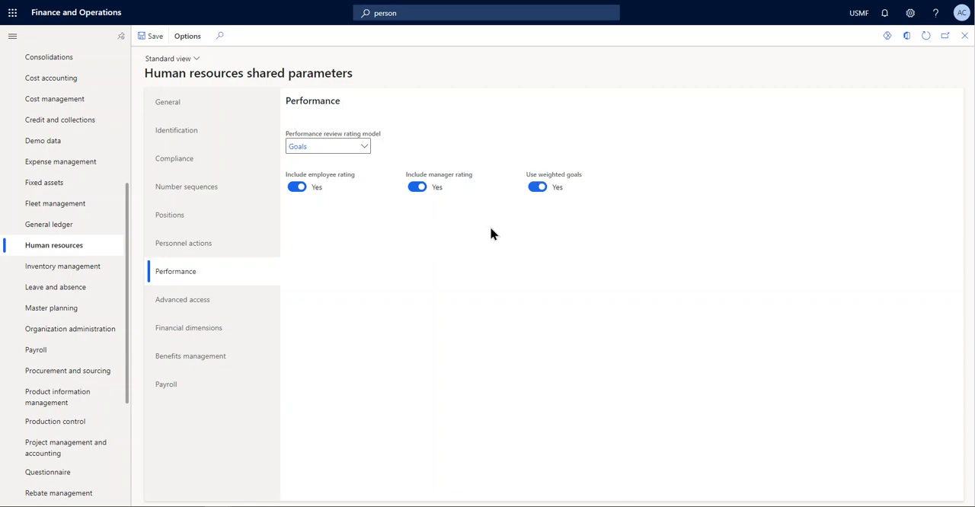
{"action": "mouse_move", "coordinate": [501, 234]}
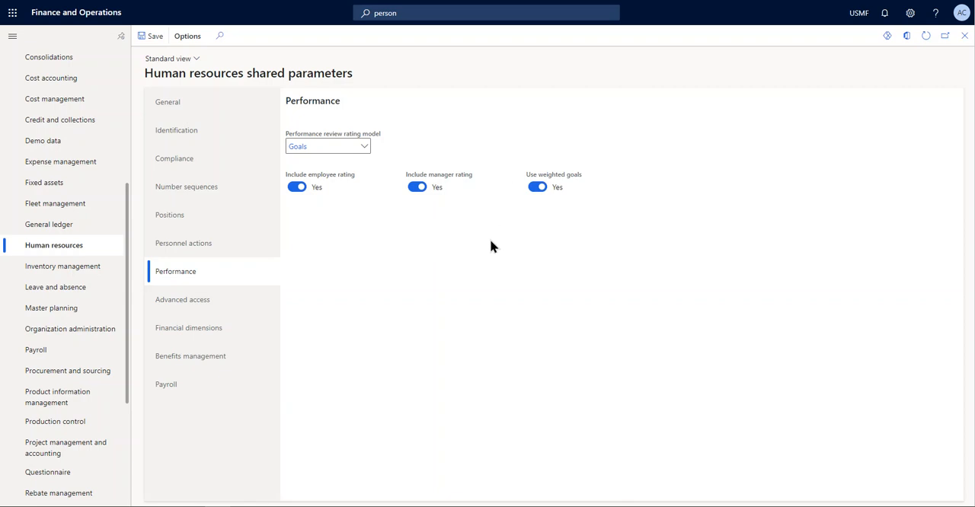
{"action": "mouse_move", "coordinate": [501, 185]}
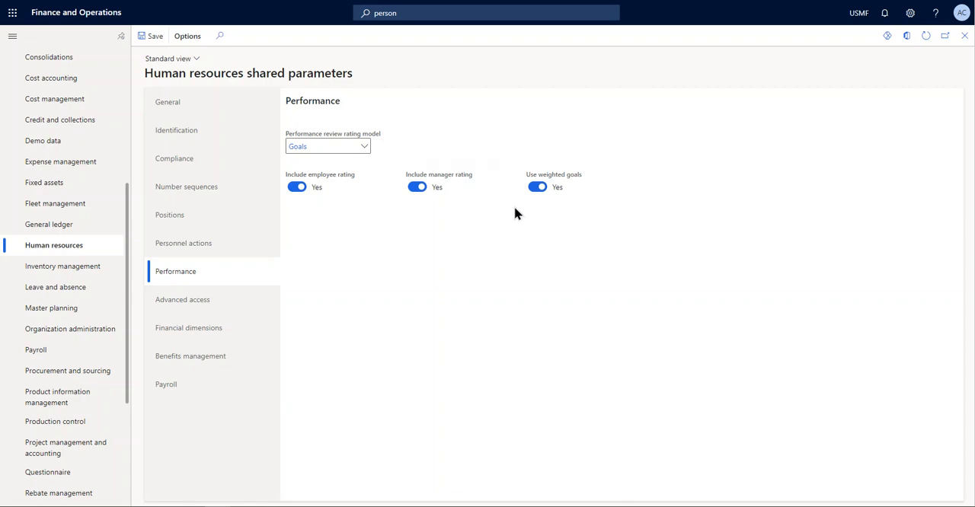
{"action": "mouse_move", "coordinate": [582, 185]}
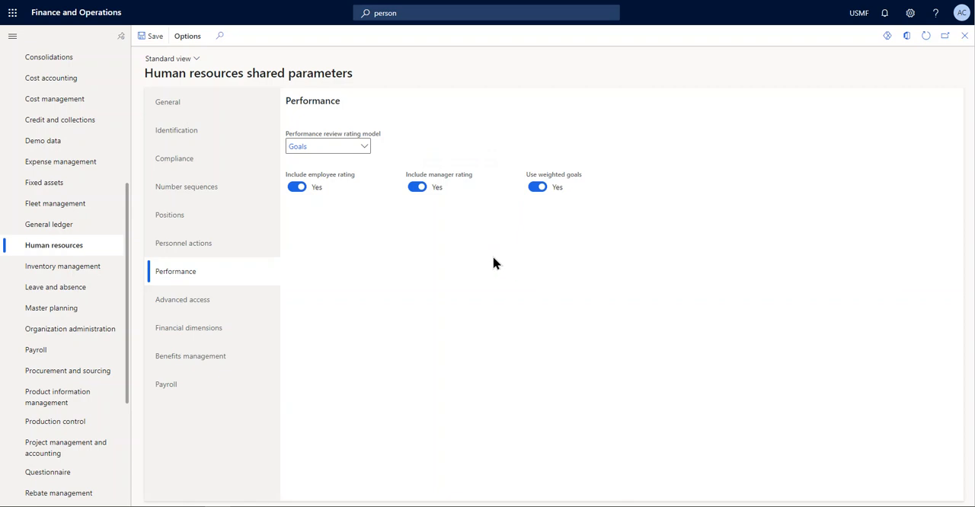
{"action": "mouse_move", "coordinate": [378, 277]}
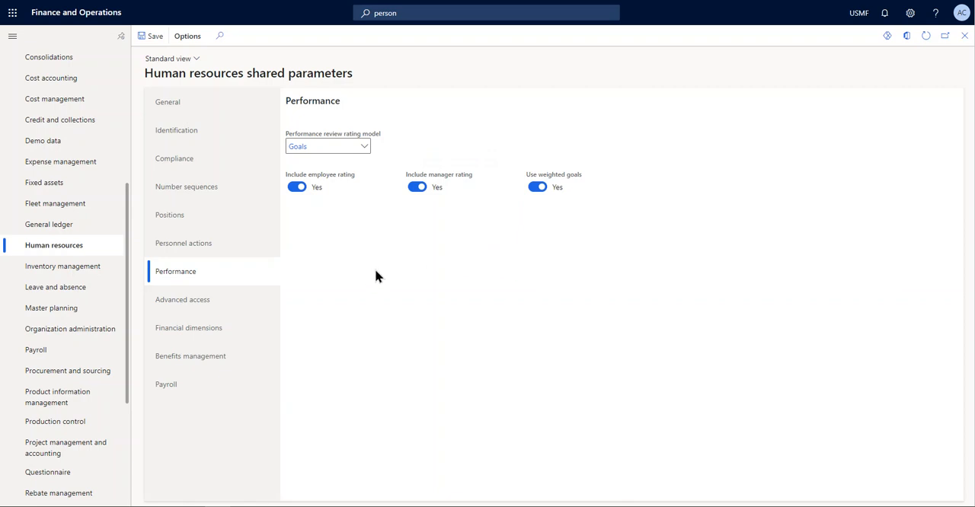
{"action": "mouse_move", "coordinate": [373, 220]}
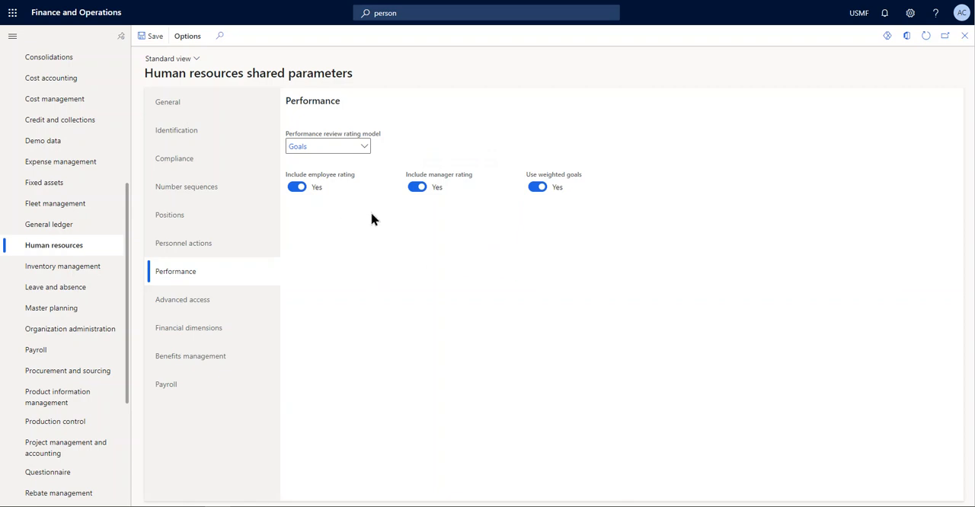
{"action": "left_click", "coordinate": [182, 300]}
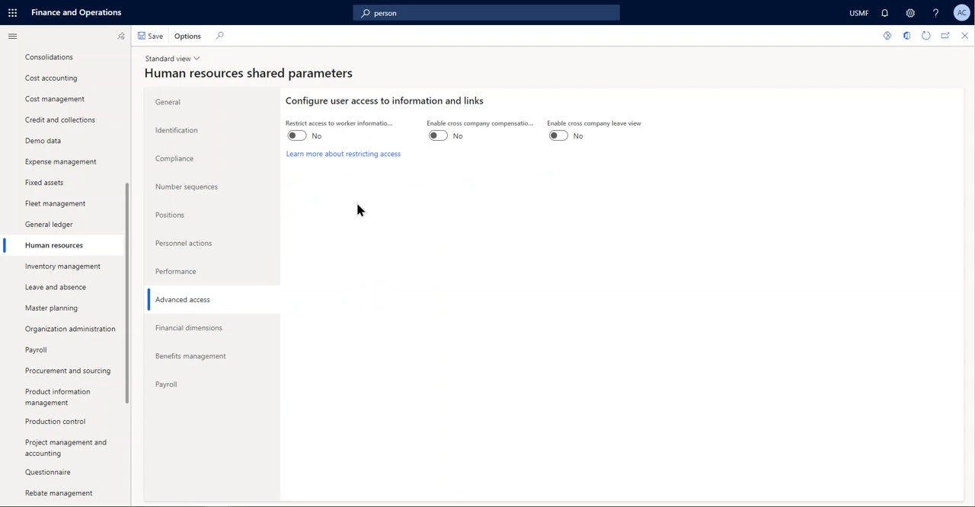
{"action": "mouse_move", "coordinate": [386, 209]}
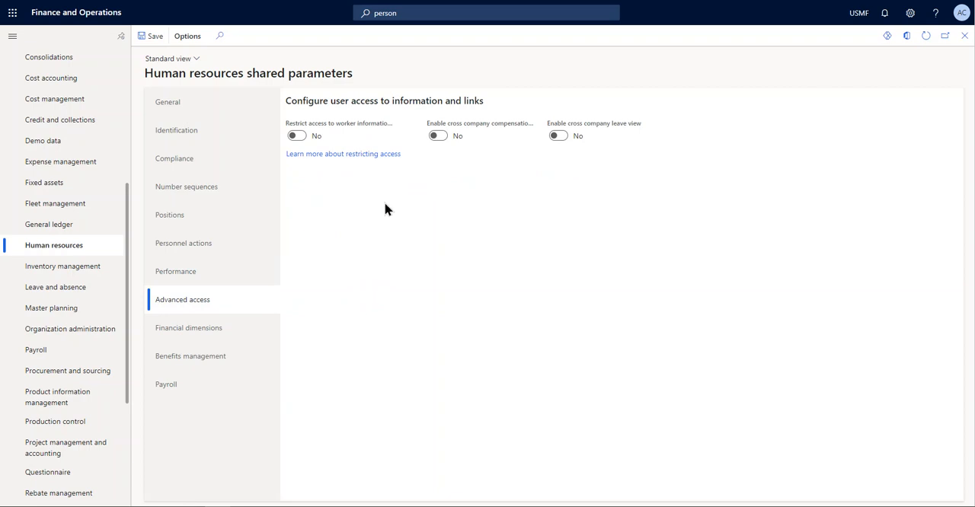
{"action": "mouse_move", "coordinate": [342, 154]}
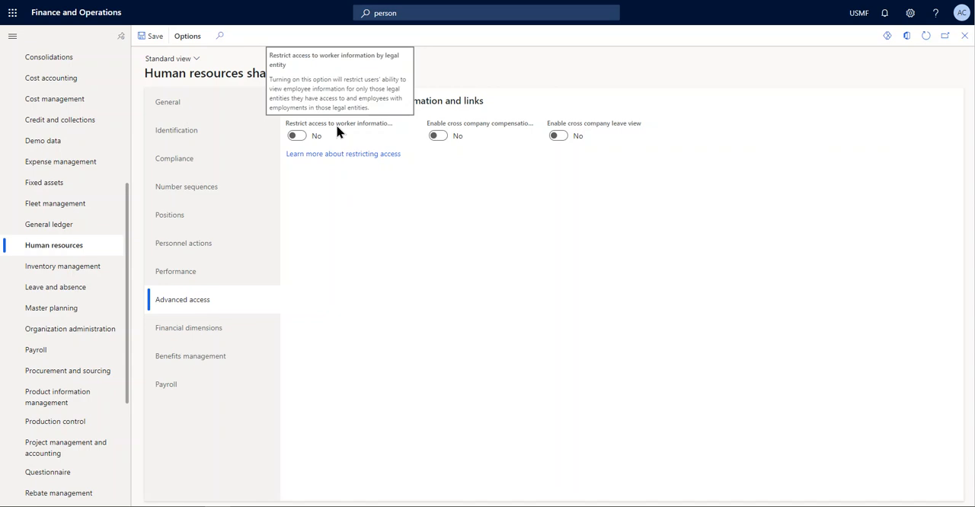
{"action": "mouse_move", "coordinate": [340, 280]}
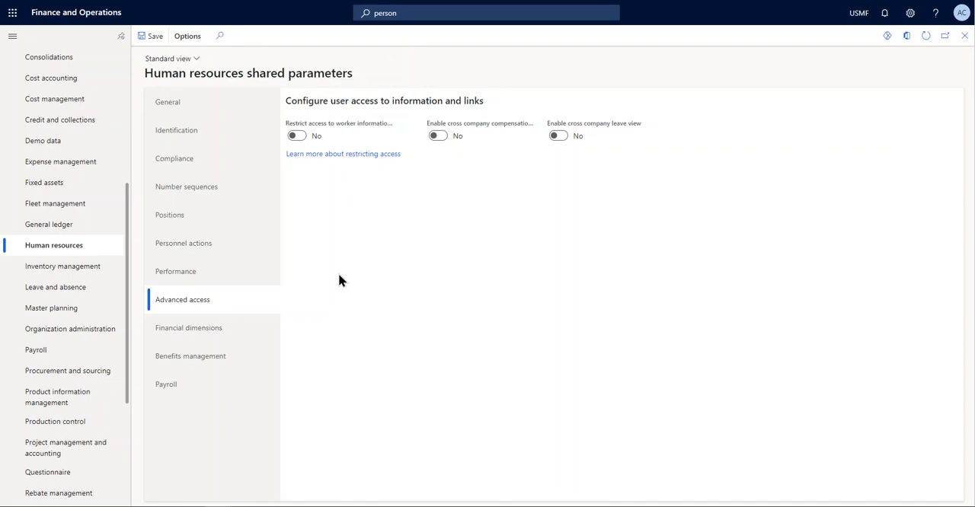
{"action": "mouse_move", "coordinate": [111, 266]}
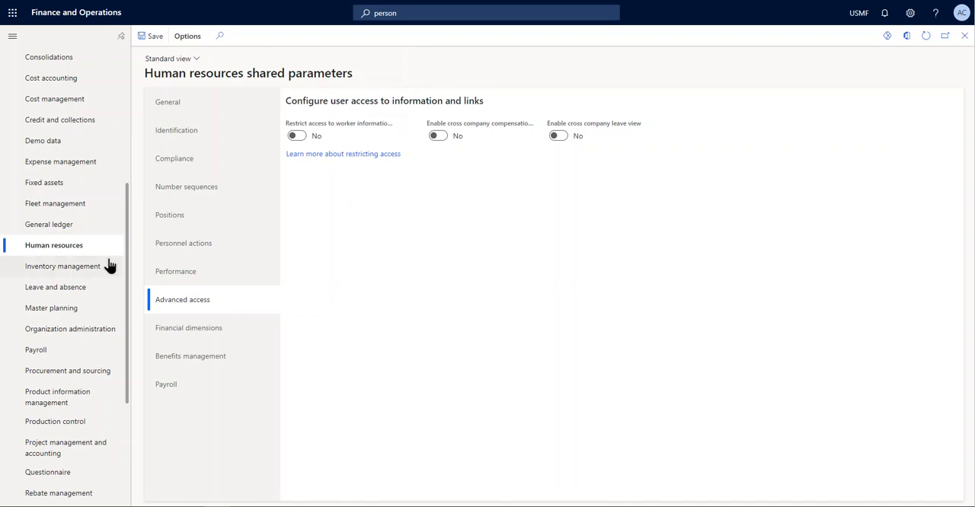
Open the Human resources module menu listing Workers and Setup pages
{"action": "left_click", "coordinate": [54, 245]}
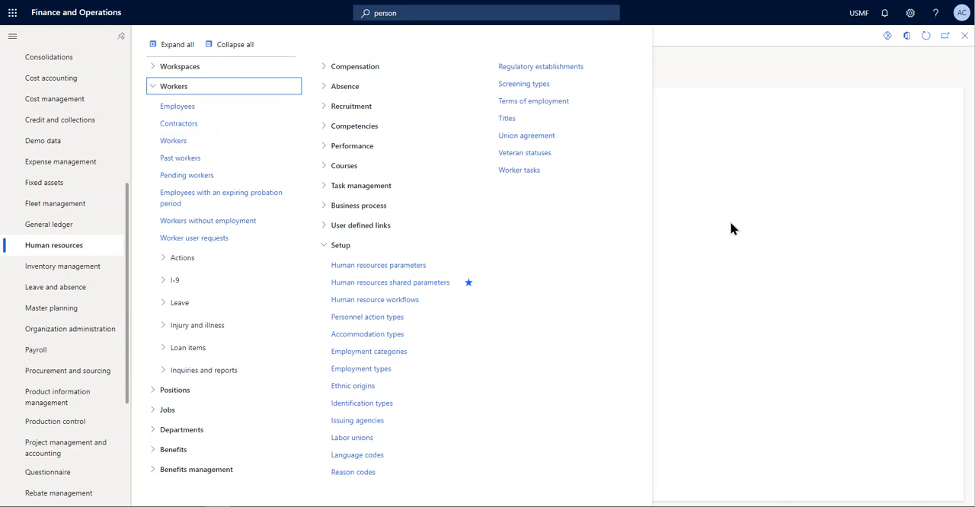
{"action": "mouse_move", "coordinate": [720, 232]}
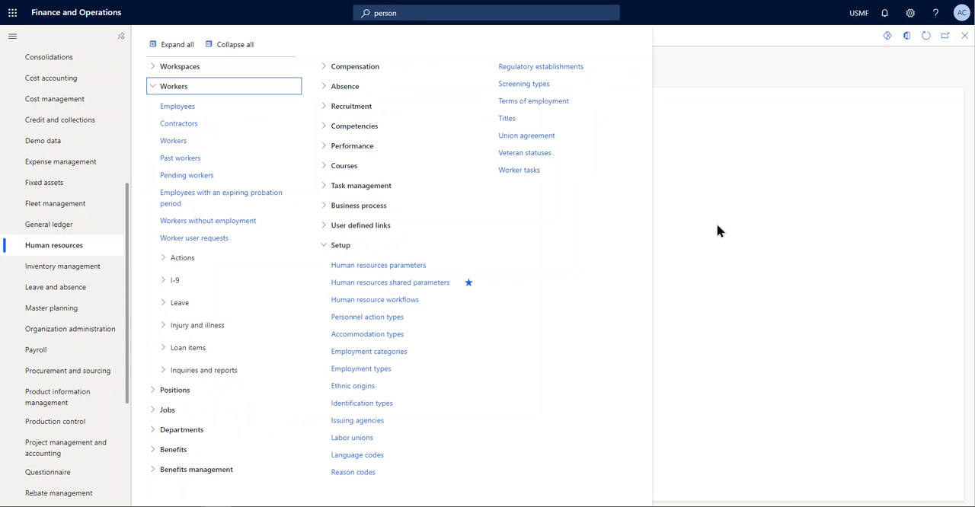
{"action": "mouse_move", "coordinate": [717, 239]}
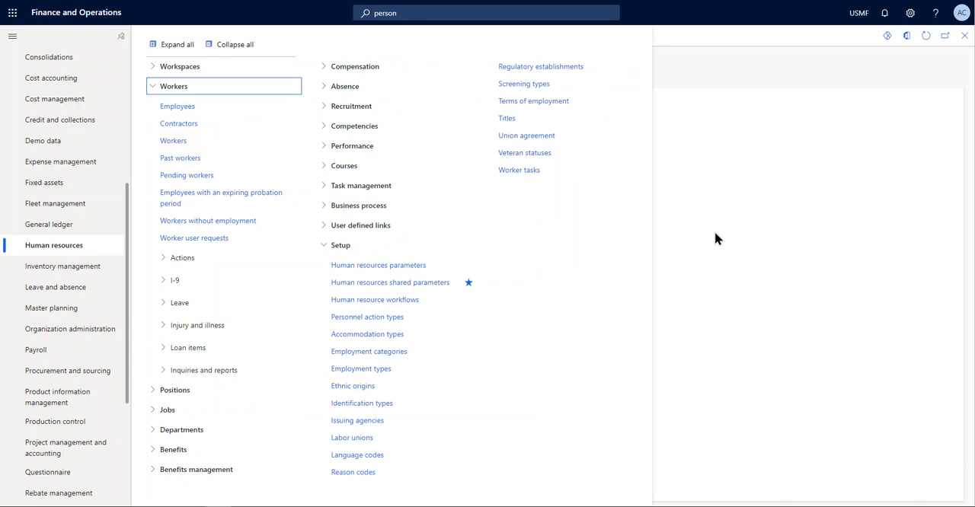
Close the Human resources menu to return to the Advanced access toggles
{"action": "left_click", "coordinate": [390, 283]}
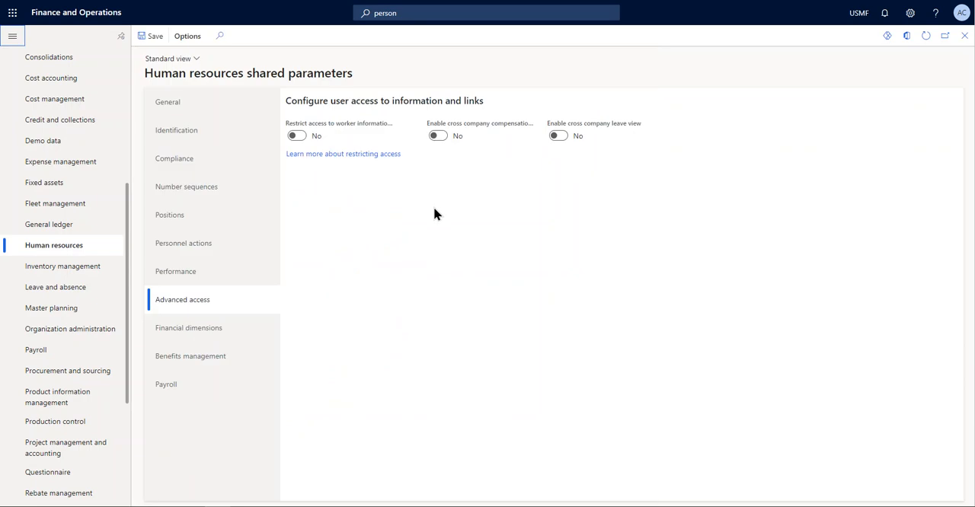
{"action": "mouse_move", "coordinate": [432, 222]}
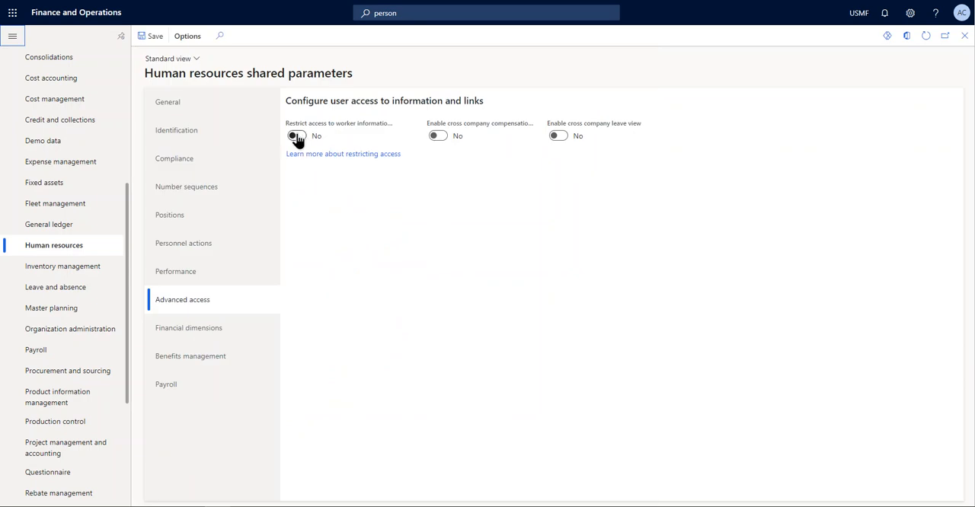
{"action": "mouse_move", "coordinate": [396, 215]}
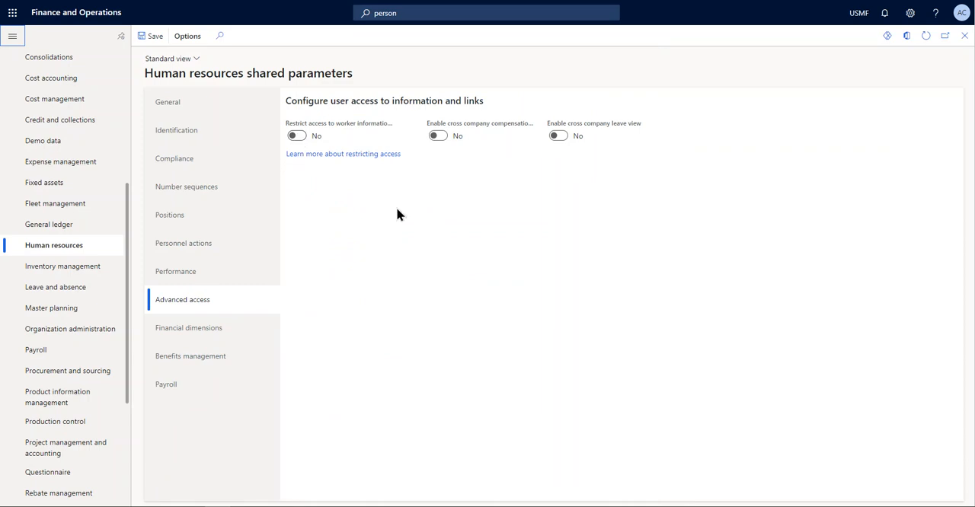
{"action": "mouse_move", "coordinate": [692, 232]}
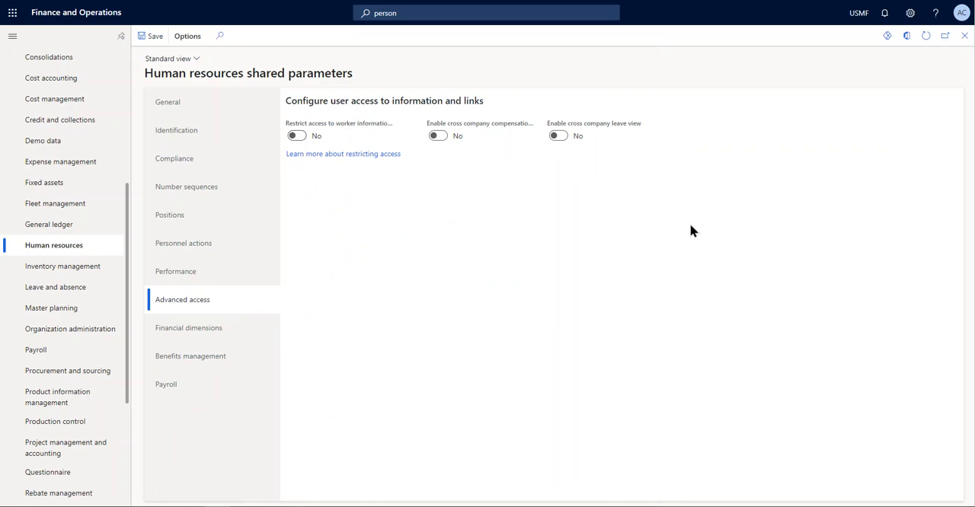
{"action": "mouse_move", "coordinate": [481, 285]}
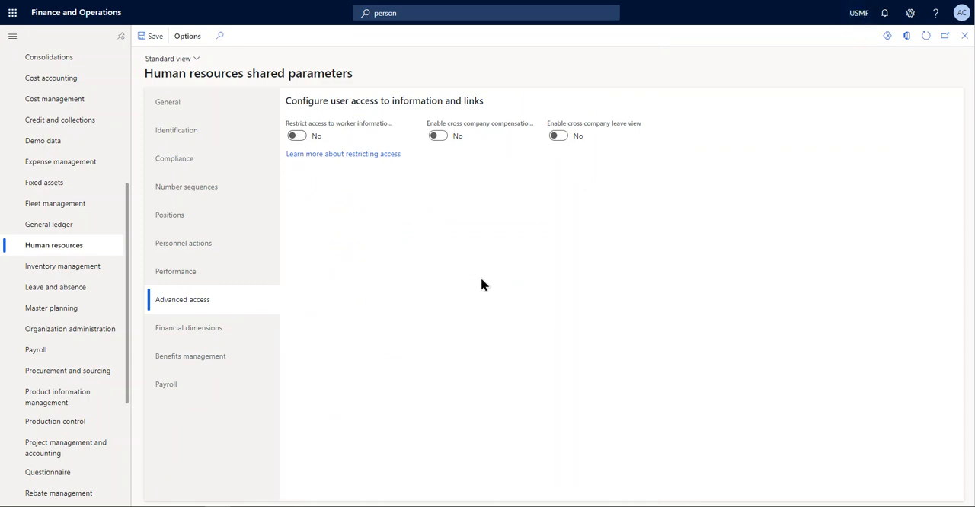
{"action": "mouse_move", "coordinate": [319, 215]}
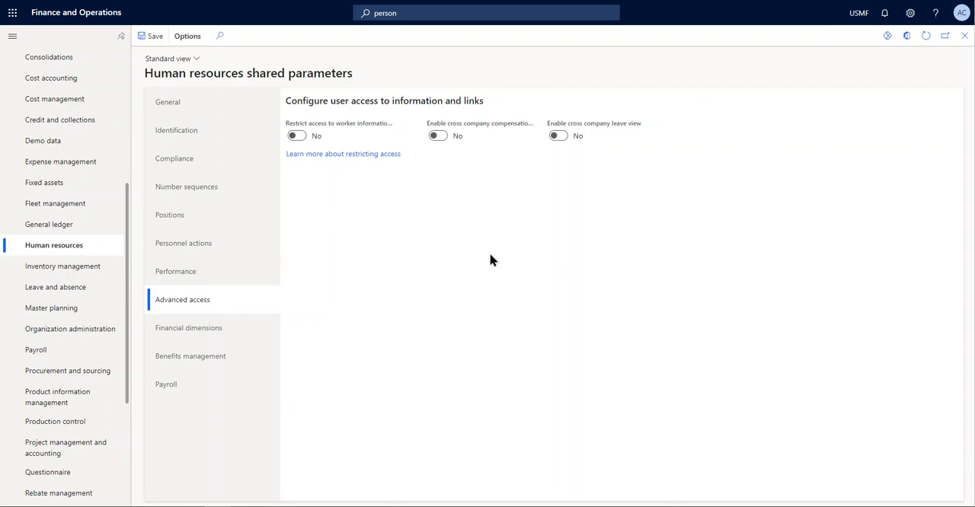
{"action": "mouse_move", "coordinate": [491, 221]}
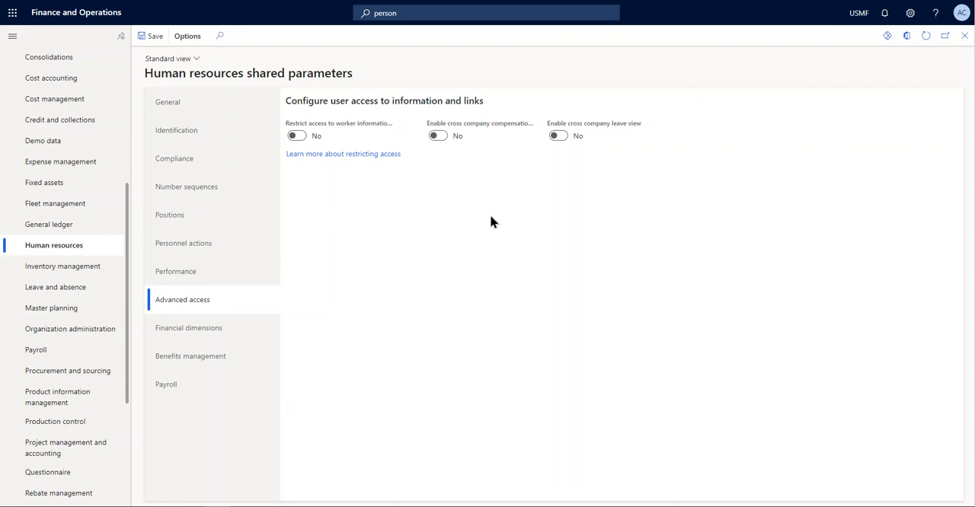
{"action": "mouse_move", "coordinate": [456, 162]}
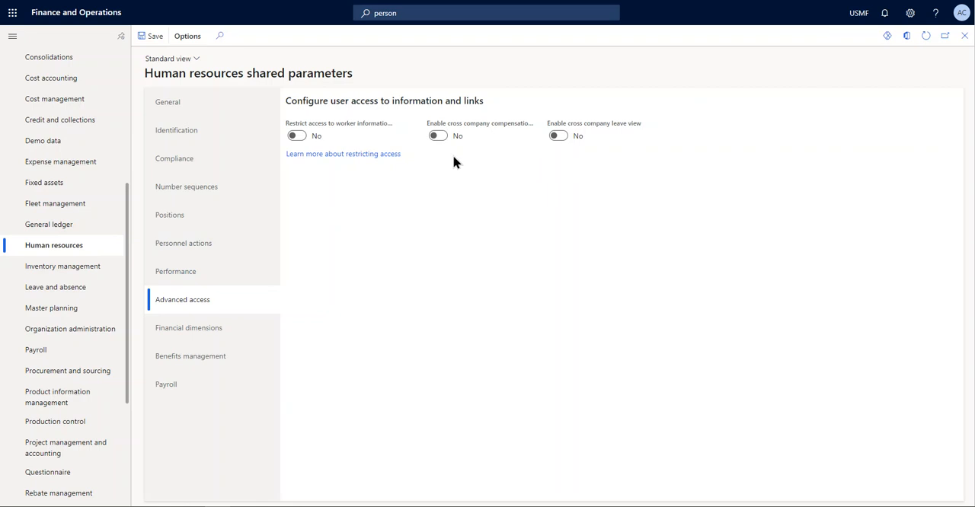
{"action": "mouse_move", "coordinate": [493, 131]}
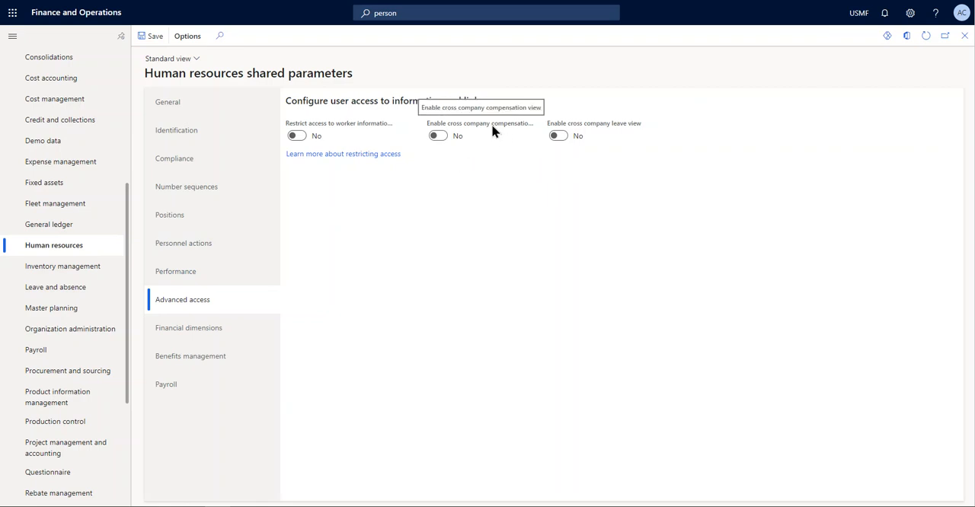
{"action": "mouse_move", "coordinate": [485, 261]}
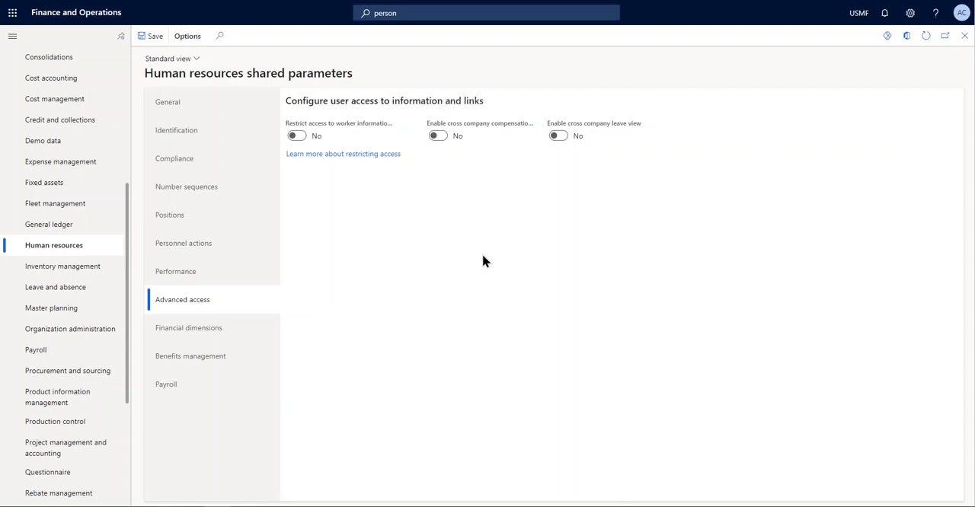
{"action": "mouse_move", "coordinate": [424, 248]}
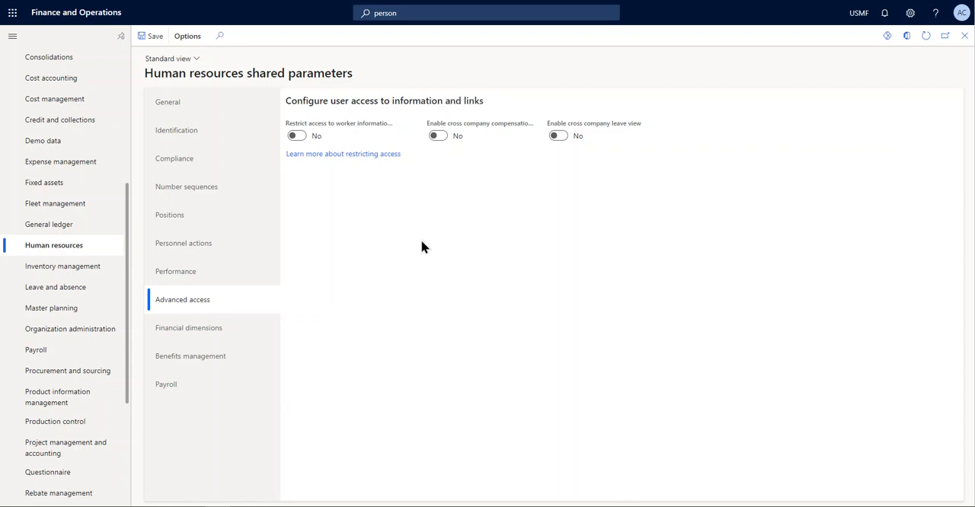
{"action": "mouse_move", "coordinate": [416, 250]}
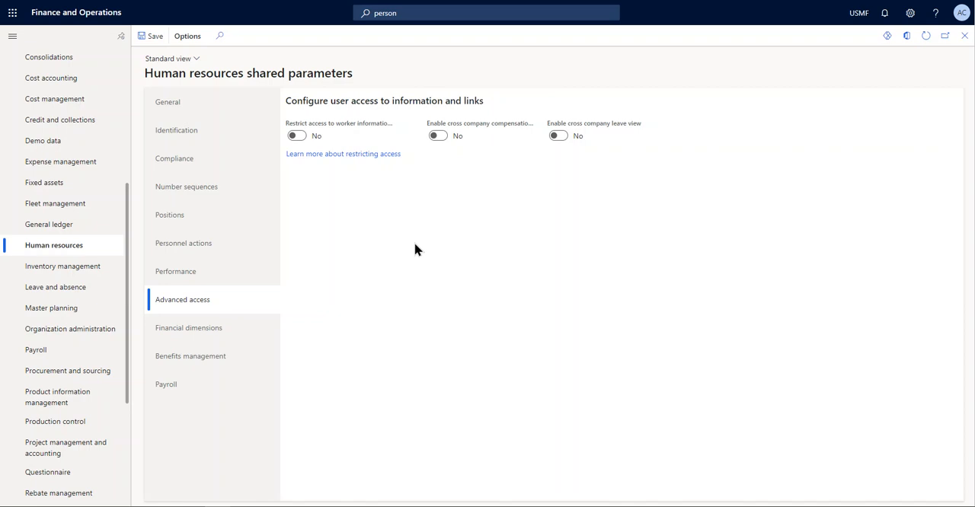
{"action": "mouse_move", "coordinate": [446, 247]}
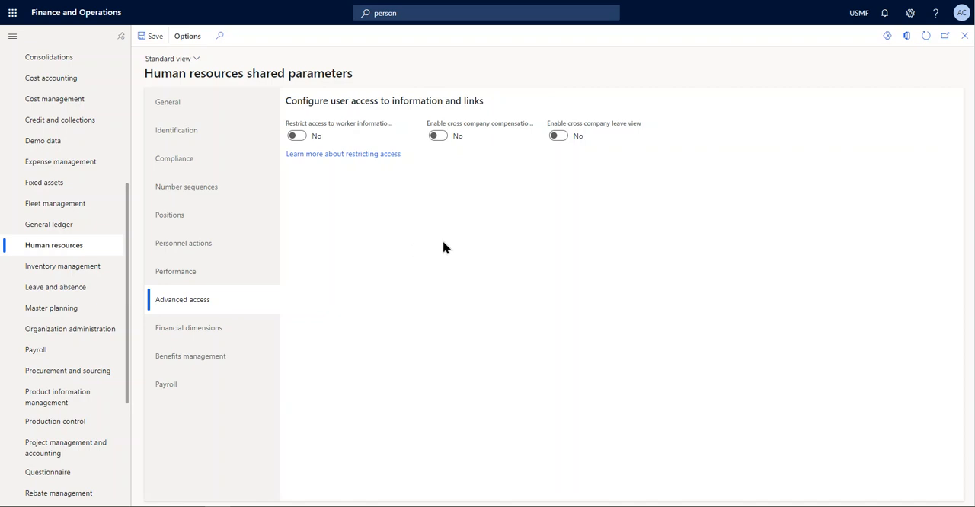
{"action": "mouse_move", "coordinate": [482, 216]}
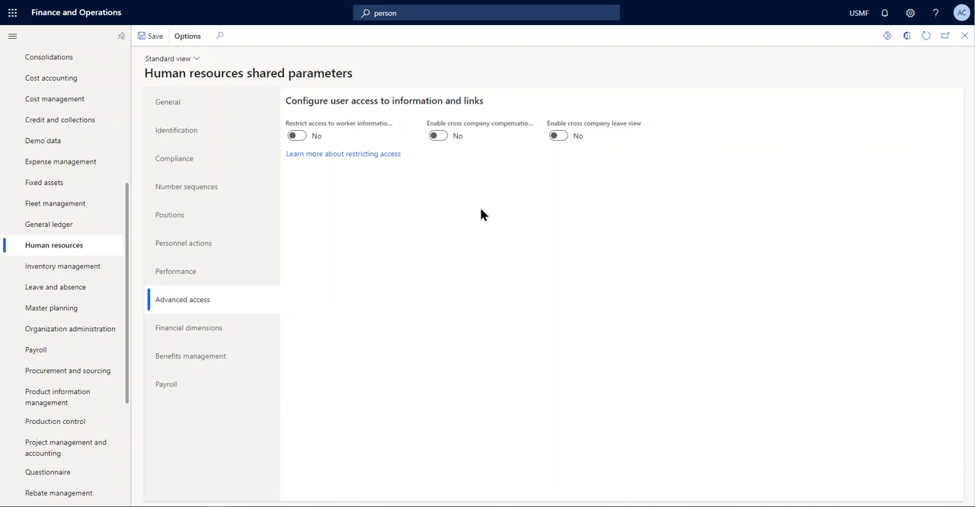
{"action": "mouse_move", "coordinate": [615, 233]}
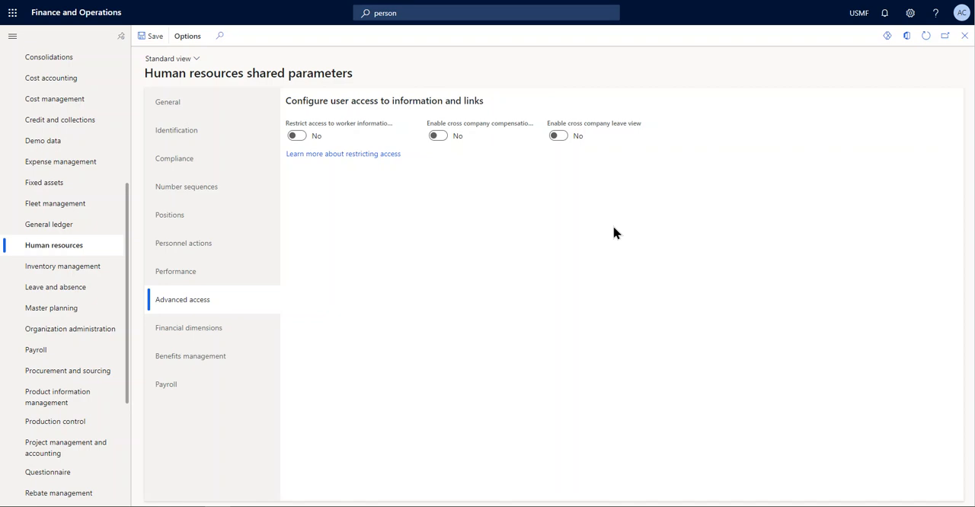
{"action": "mouse_move", "coordinate": [623, 131]}
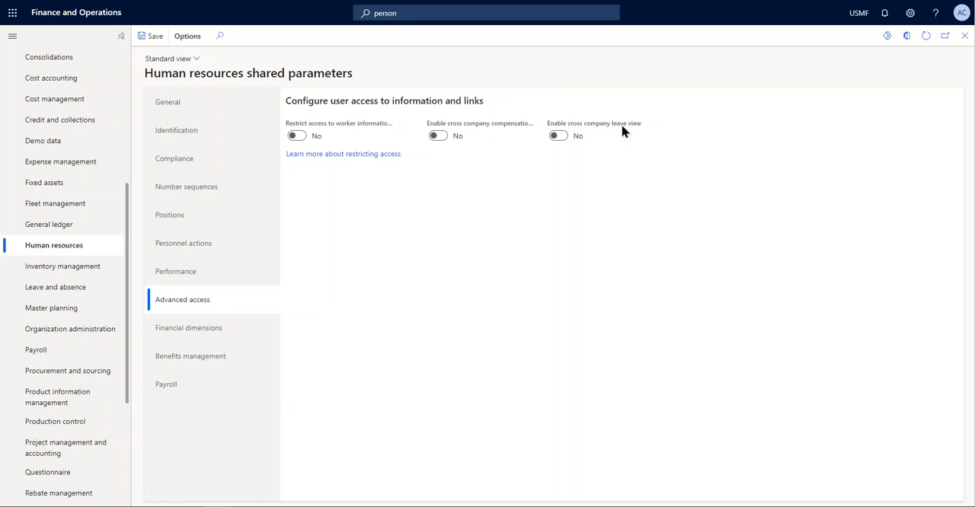
{"action": "mouse_move", "coordinate": [411, 269]}
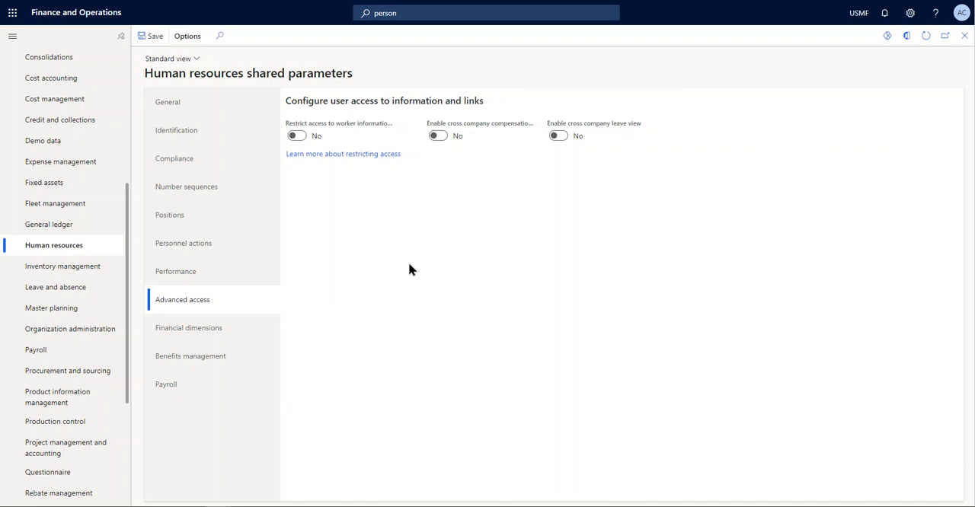
{"action": "mouse_move", "coordinate": [405, 271]}
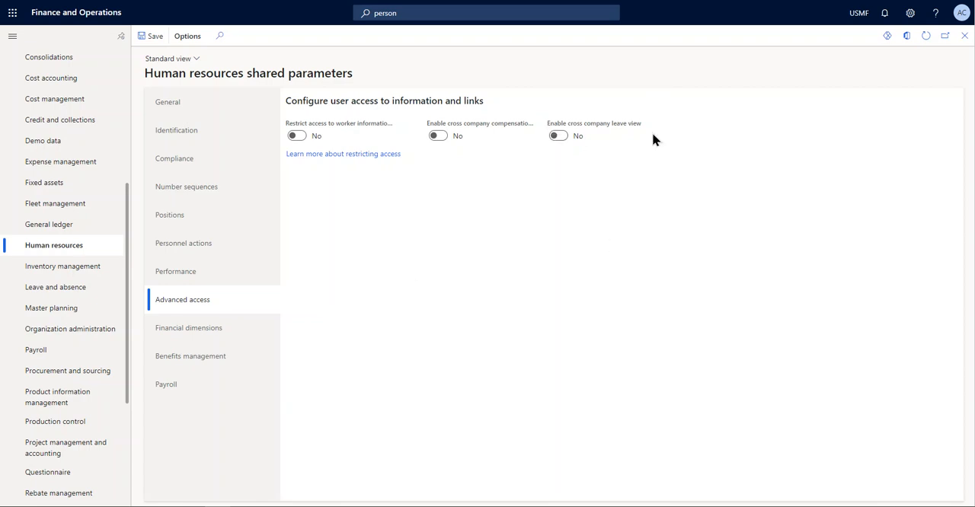
{"action": "mouse_move", "coordinate": [439, 257]}
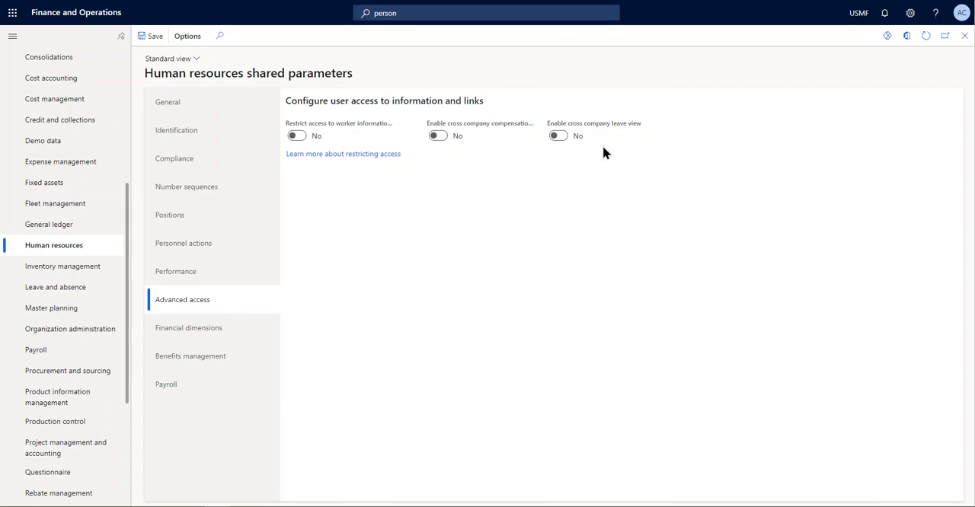
{"action": "mouse_move", "coordinate": [531, 242]}
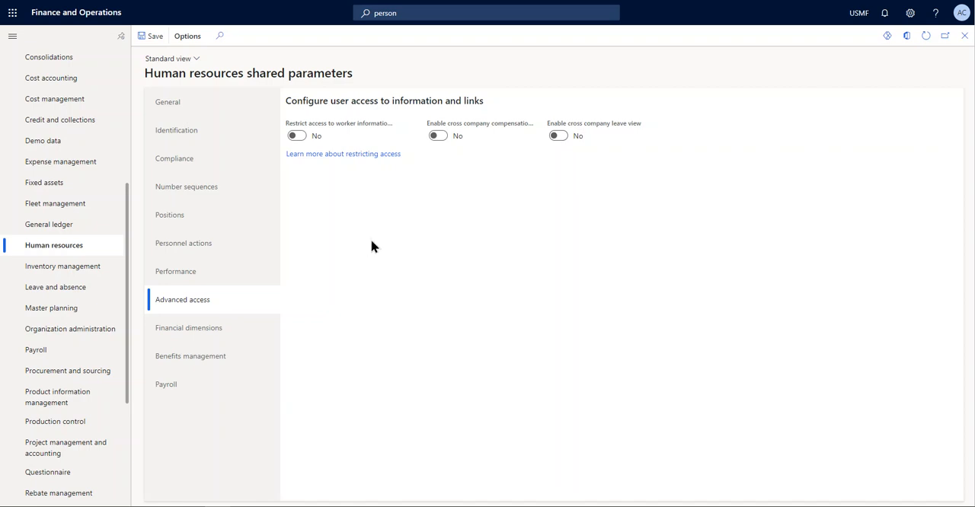
{"action": "mouse_move", "coordinate": [379, 240]}
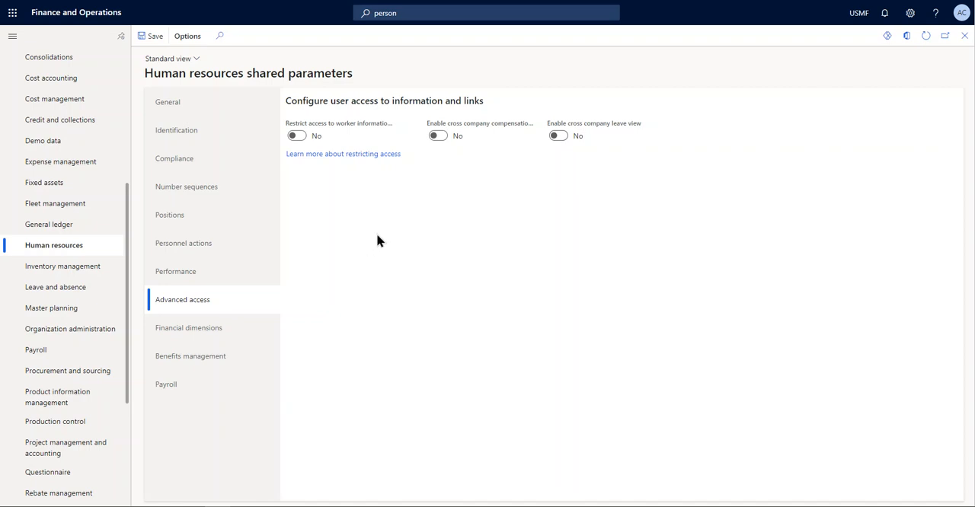
{"action": "mouse_move", "coordinate": [390, 255]}
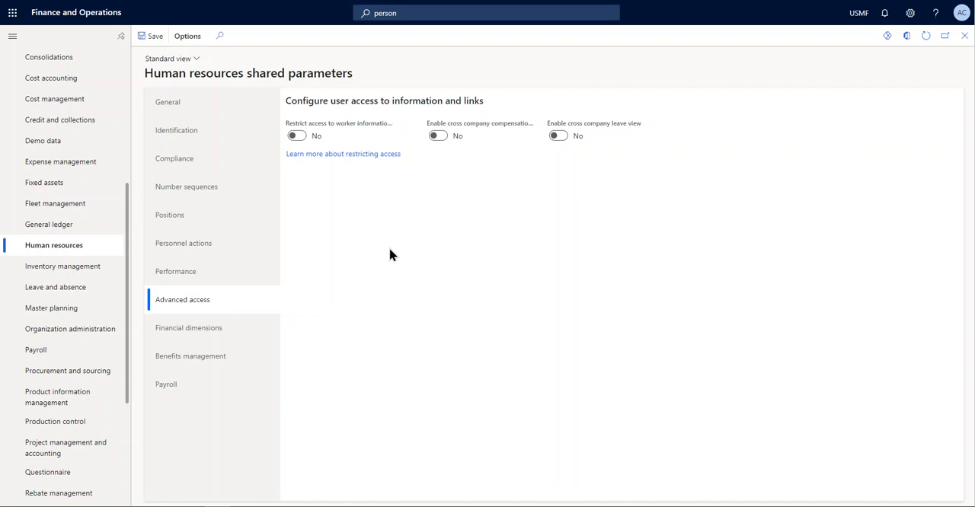
{"action": "mouse_move", "coordinate": [381, 245]}
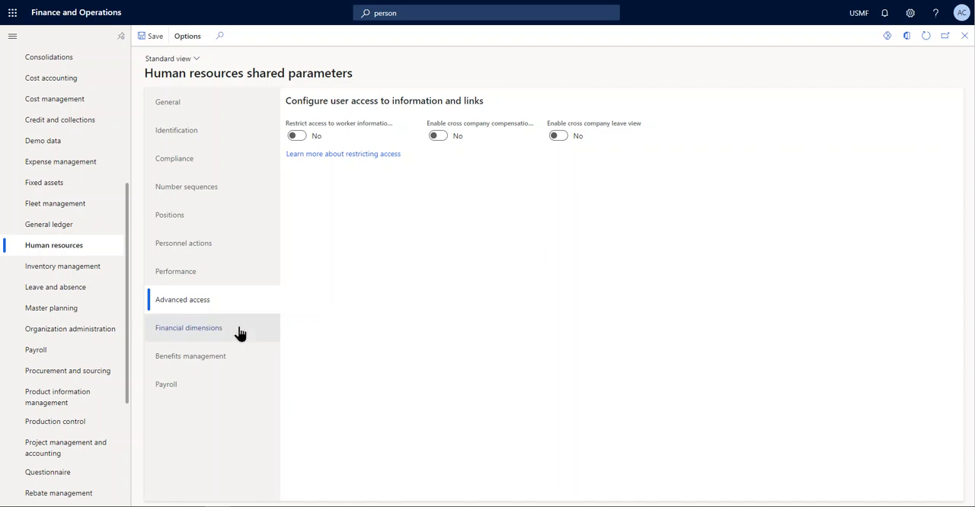
Show the worker Financial dimensions tab, with every default dimension disabled
{"action": "left_click", "coordinate": [188, 328]}
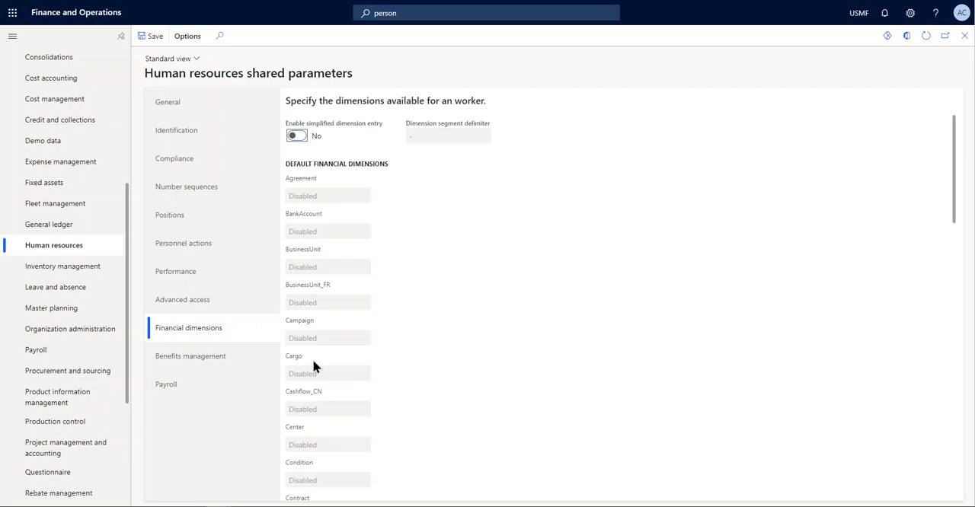
{"action": "mouse_move", "coordinate": [480, 332]}
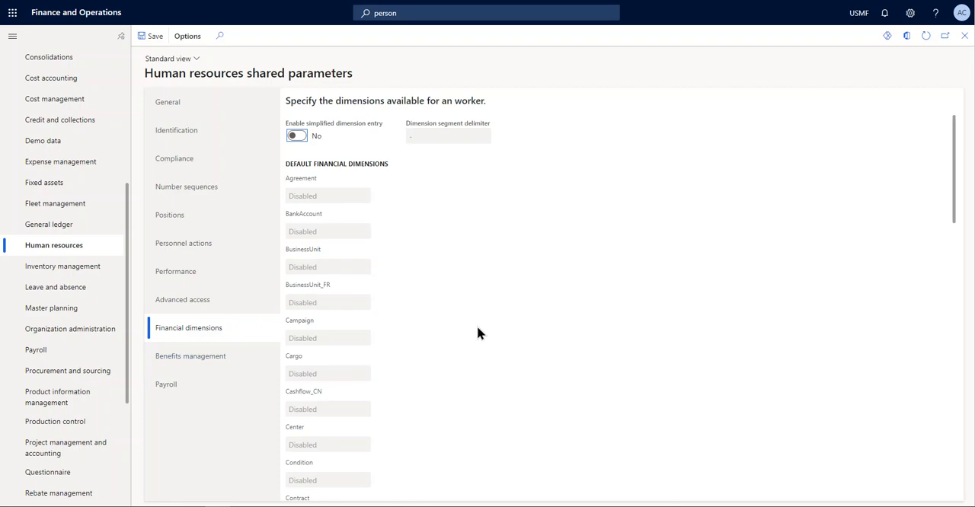
{"action": "mouse_move", "coordinate": [502, 293]}
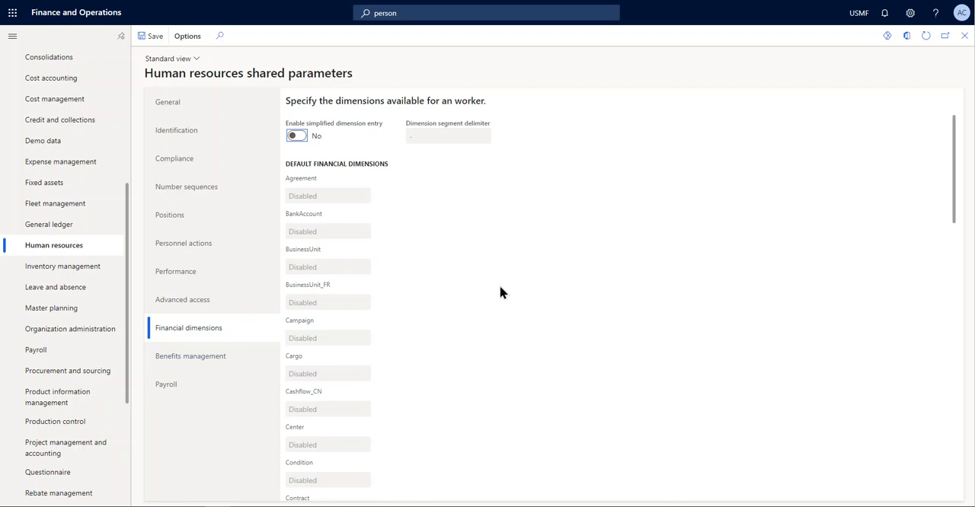
{"action": "mouse_move", "coordinate": [533, 292]}
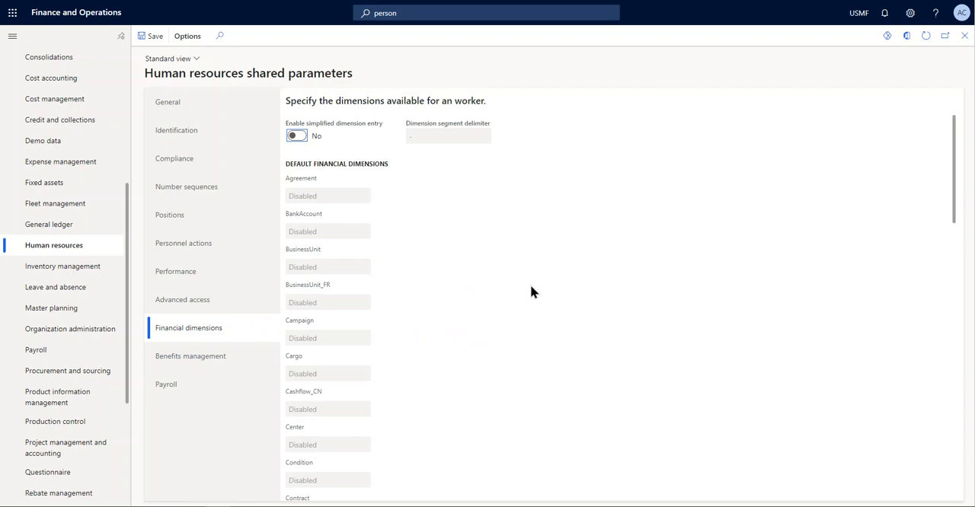